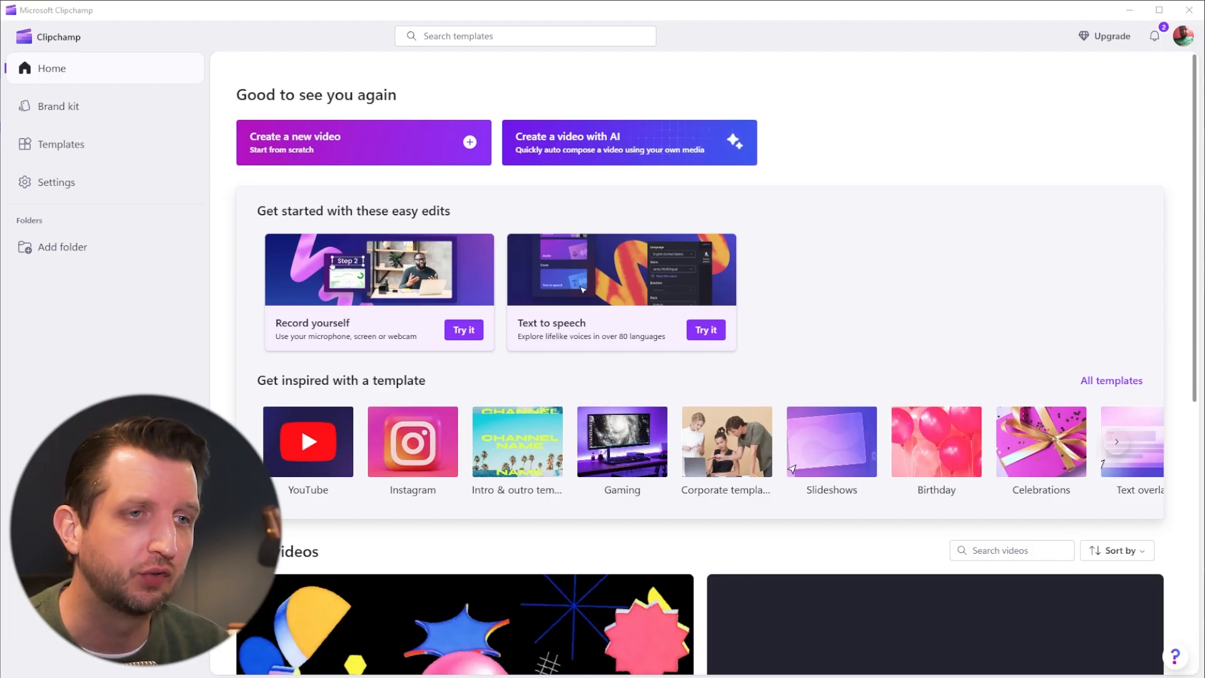
{"action": "mouse_move", "coordinate": [197, 340]}
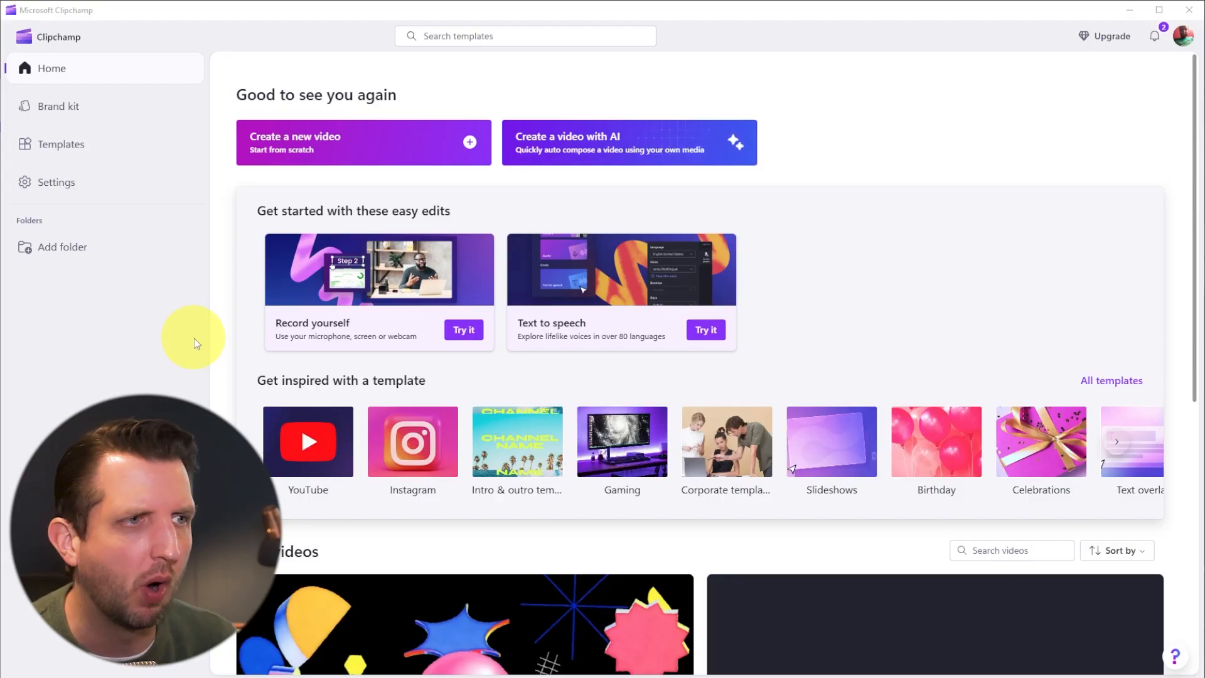
{"action": "mouse_move", "coordinate": [197, 61]}
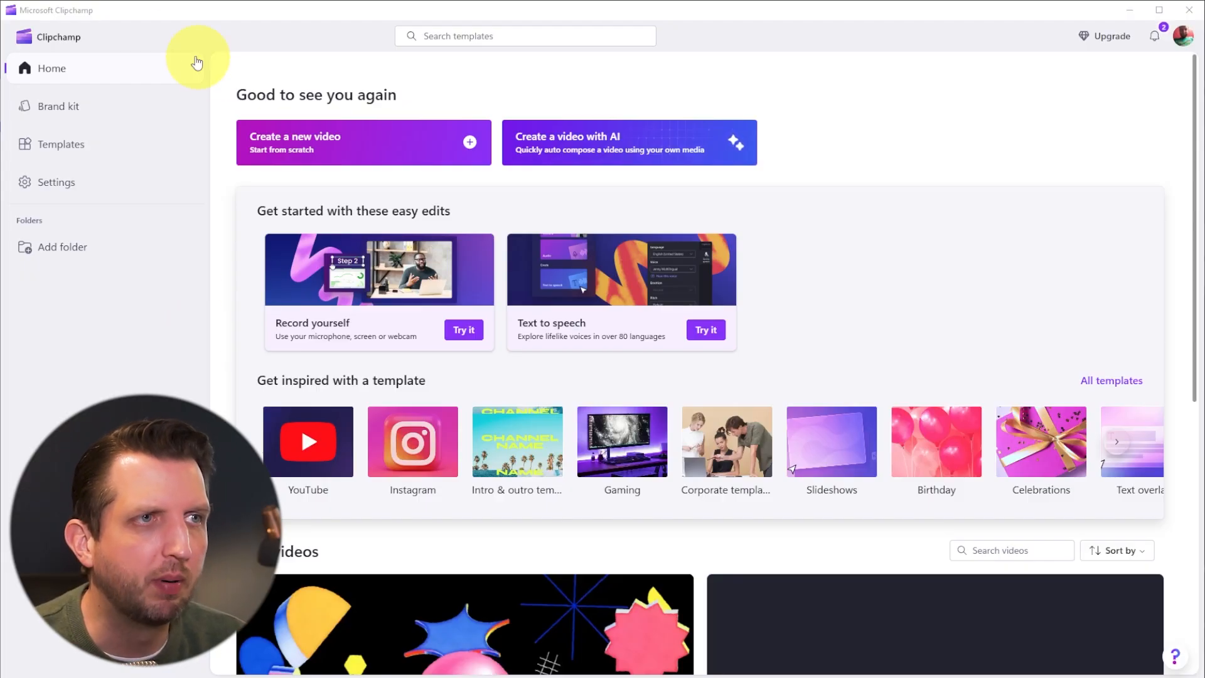
{"action": "mouse_move", "coordinate": [155, 130]}
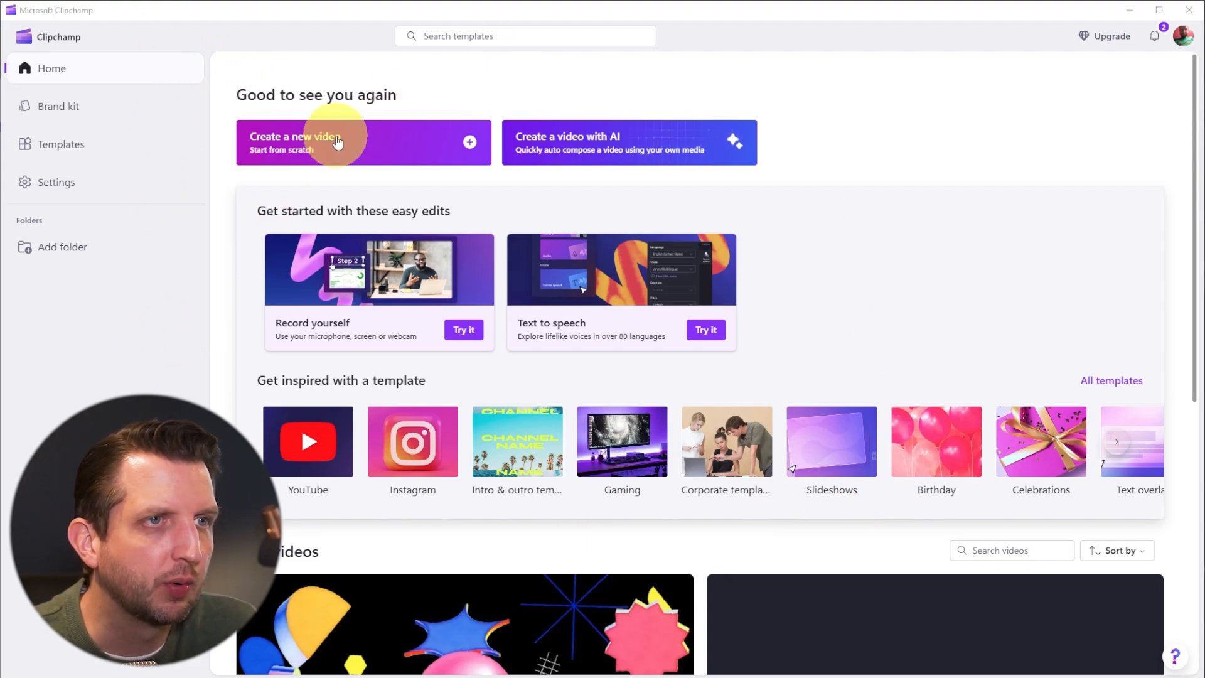
Step: Start a new blank video project and bring up the media import file picker
{"action": "left_click", "coordinate": [337, 142]}
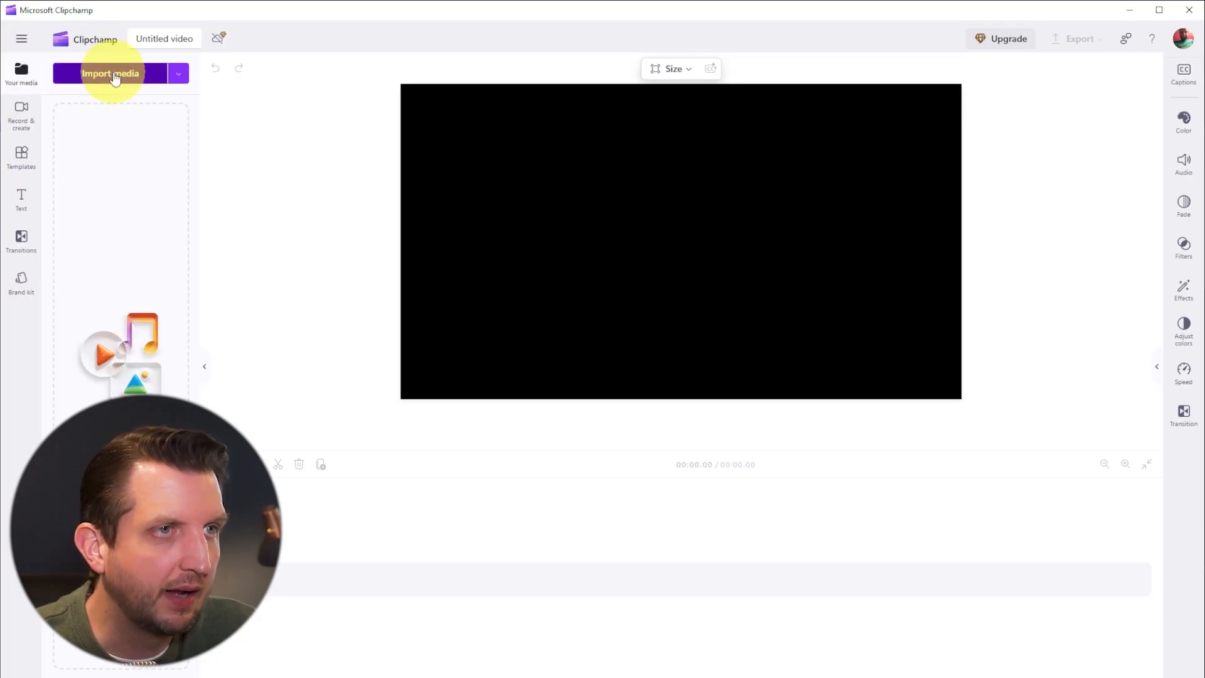
{"action": "left_click", "coordinate": [109, 73]}
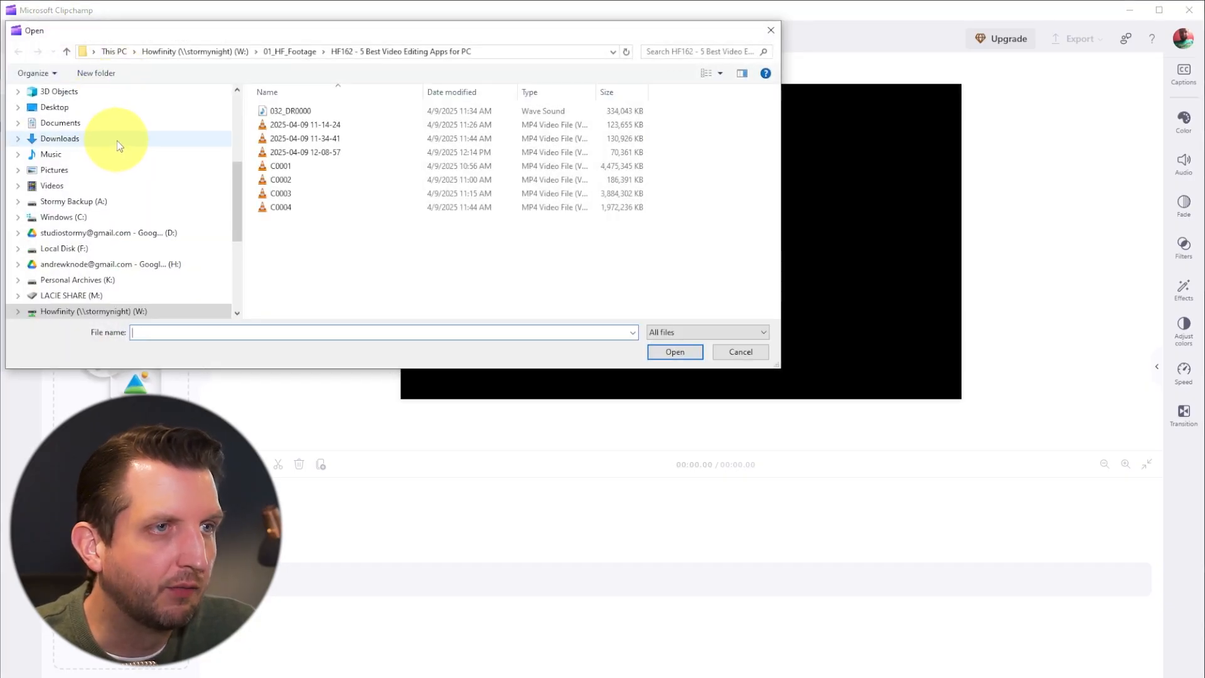
Step: Import all ten movie wallpaper images from the Pictures folder into the project
{"action": "scroll", "scroll_direction": "down", "scroll_amount": 3}
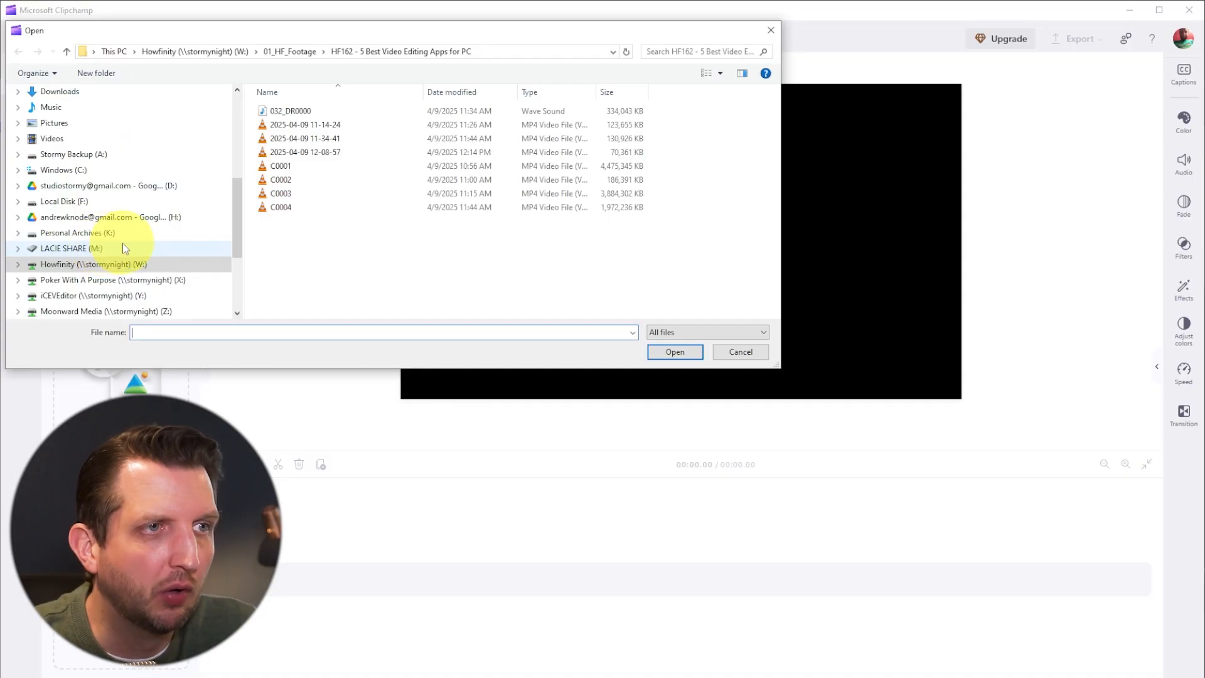
{"action": "scroll", "scroll_direction": "up", "scroll_amount": 3}
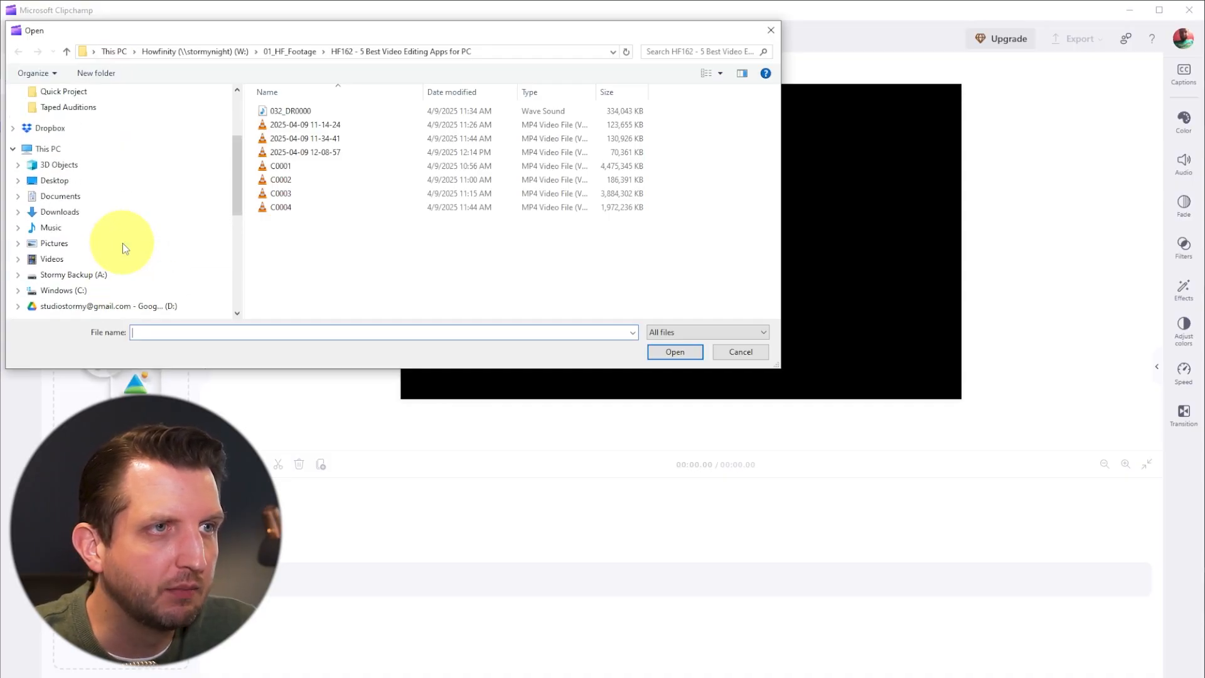
{"action": "scroll", "scroll_direction": "down", "scroll_amount": 3}
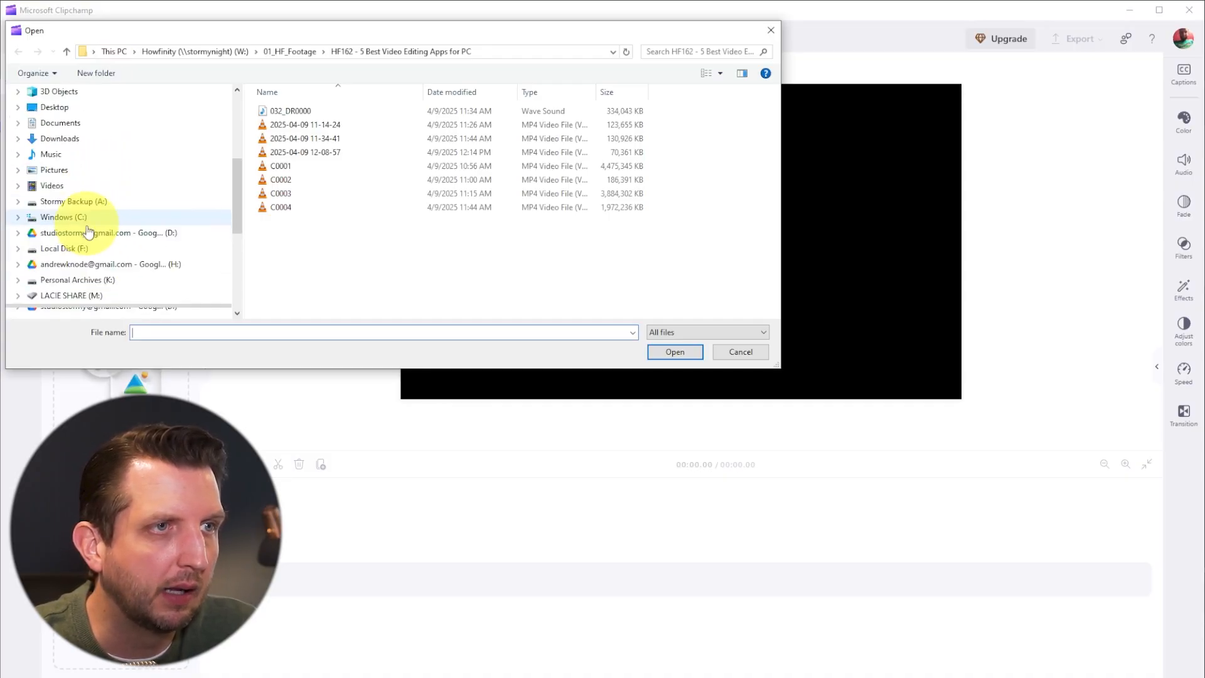
{"action": "left_click", "coordinate": [54, 170]}
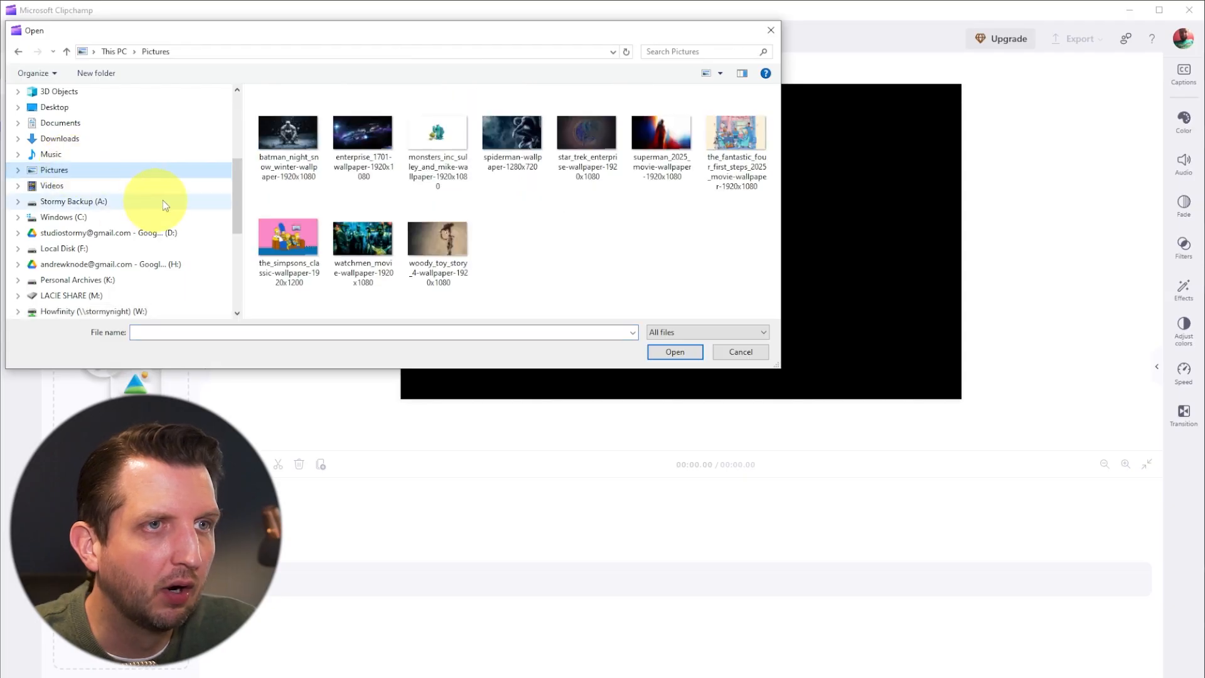
{"action": "key", "text": "ctrl+a"}
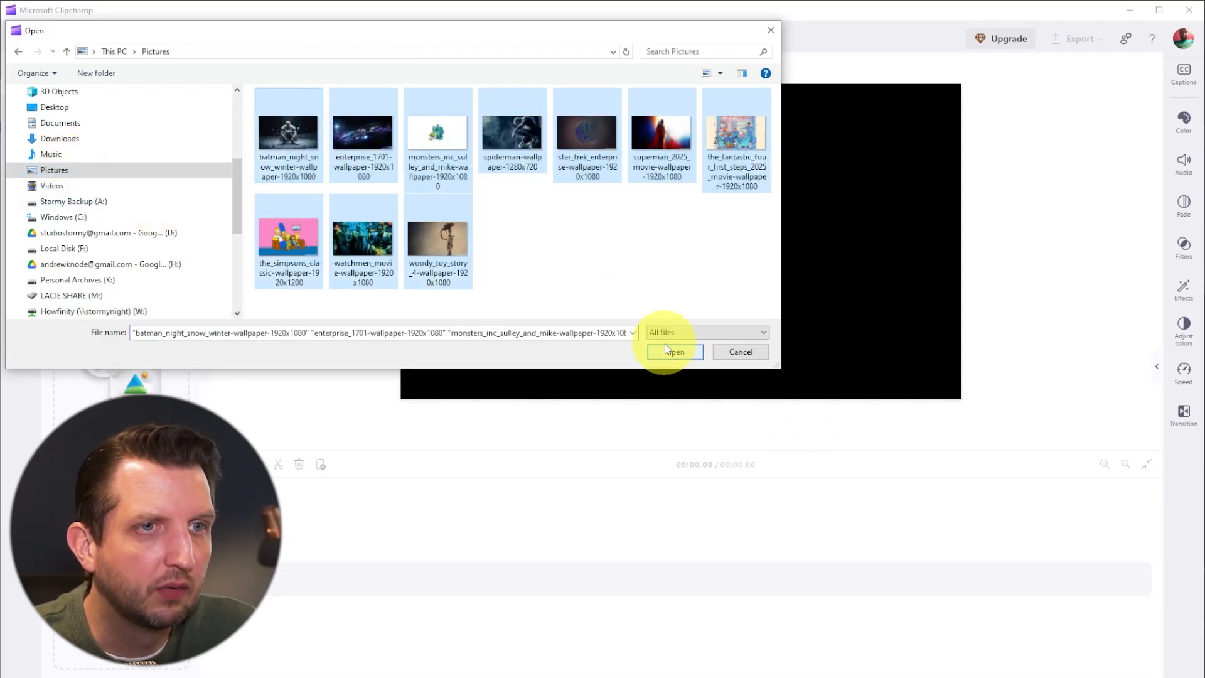
{"action": "left_click", "coordinate": [673, 351]}
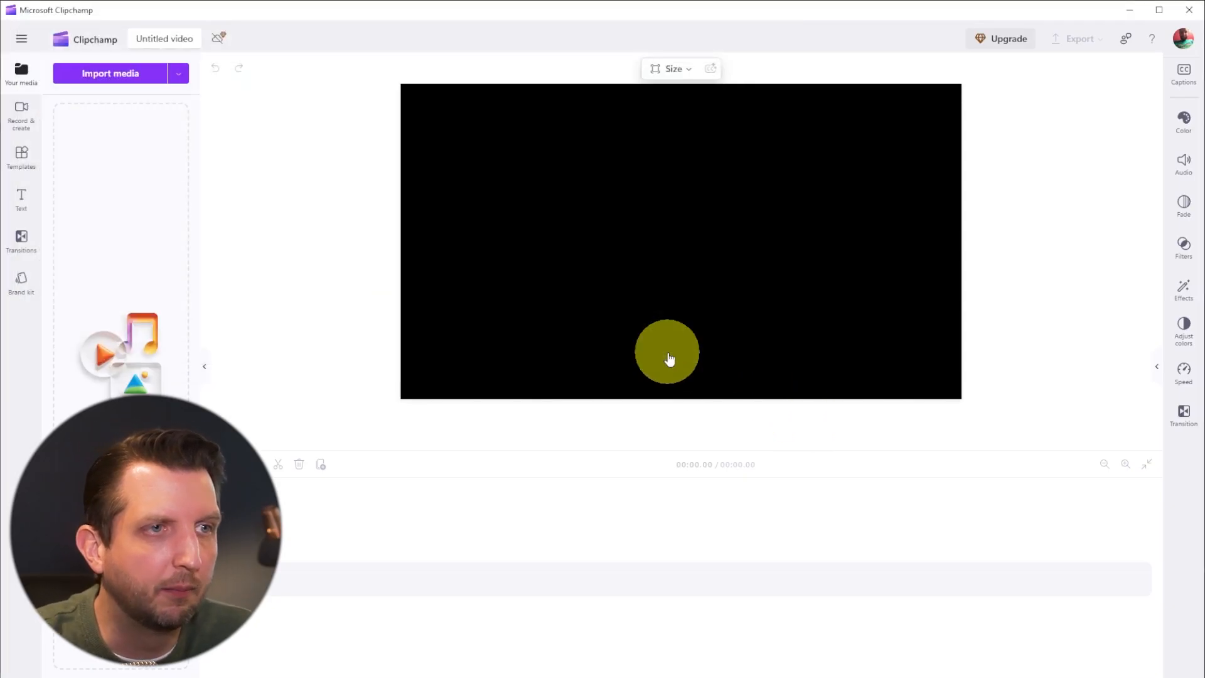
Step: Browse the content library's stock audio down to the piano music collection
{"action": "left_click", "coordinate": [22, 73]}
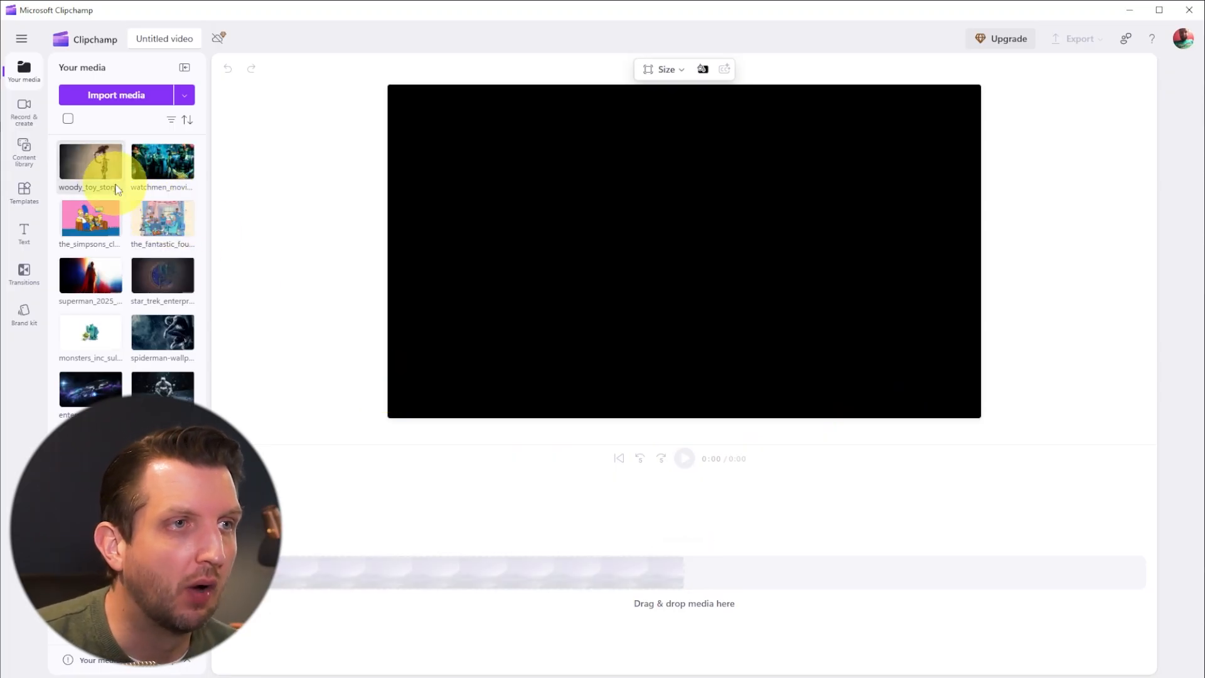
{"action": "left_click", "coordinate": [23, 152]}
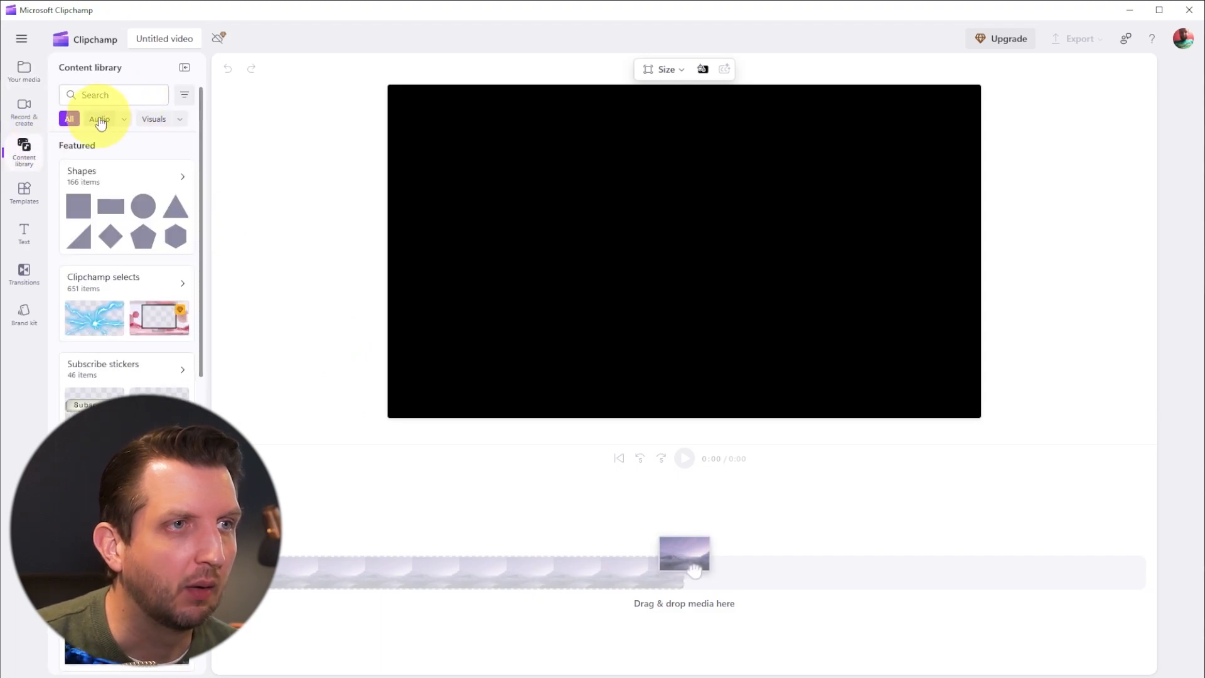
{"action": "left_click", "coordinate": [97, 120]}
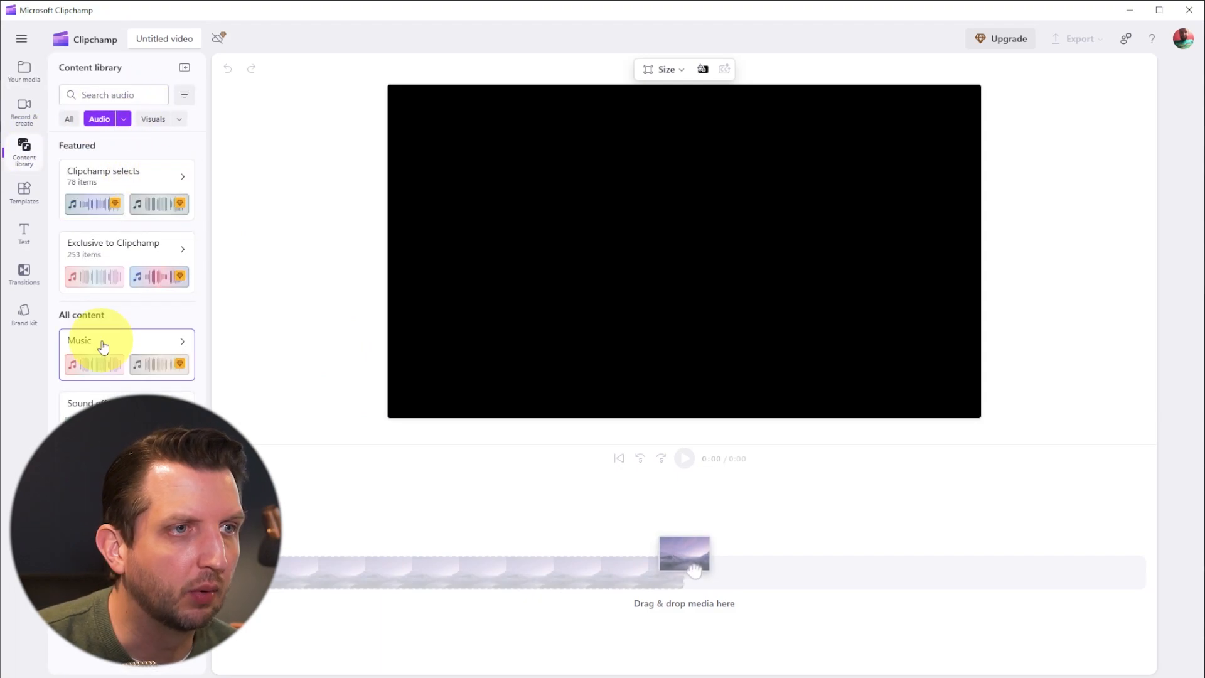
{"action": "left_click", "coordinate": [101, 340]}
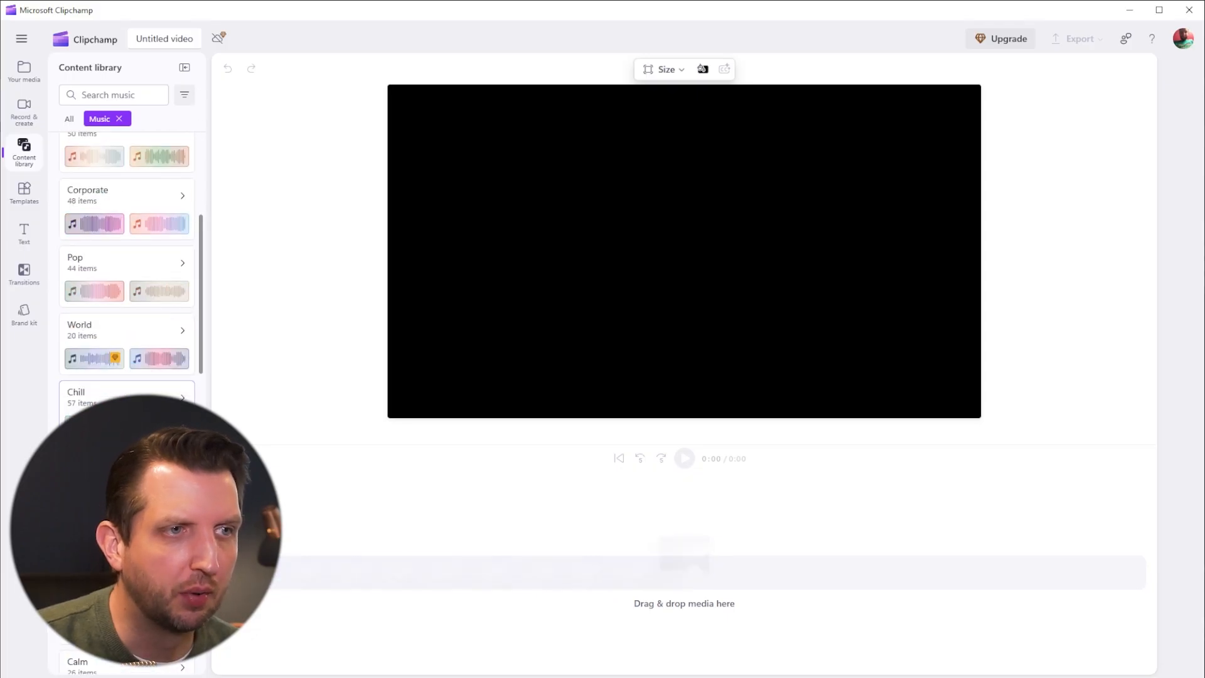
Step: Preview the Rising star piano track and add it to the timeline as the soundtrack
{"action": "scroll", "scroll_direction": "down", "scroll_amount": 3}
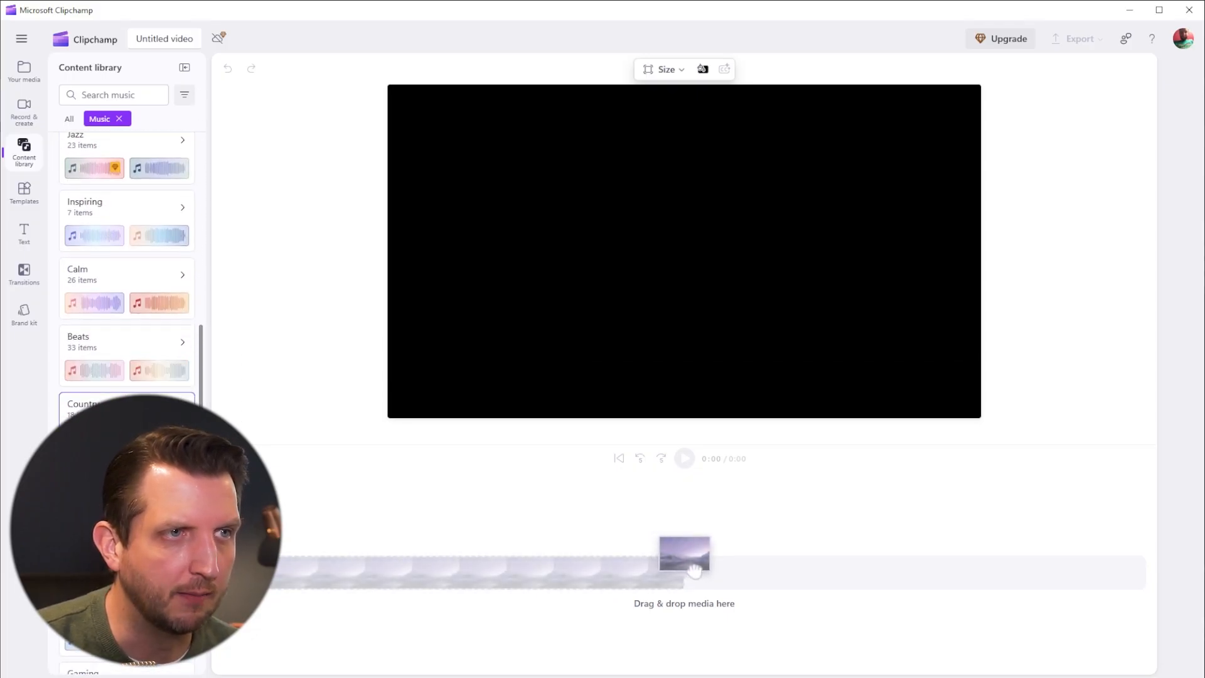
{"action": "scroll", "scroll_direction": "down", "scroll_amount": 3}
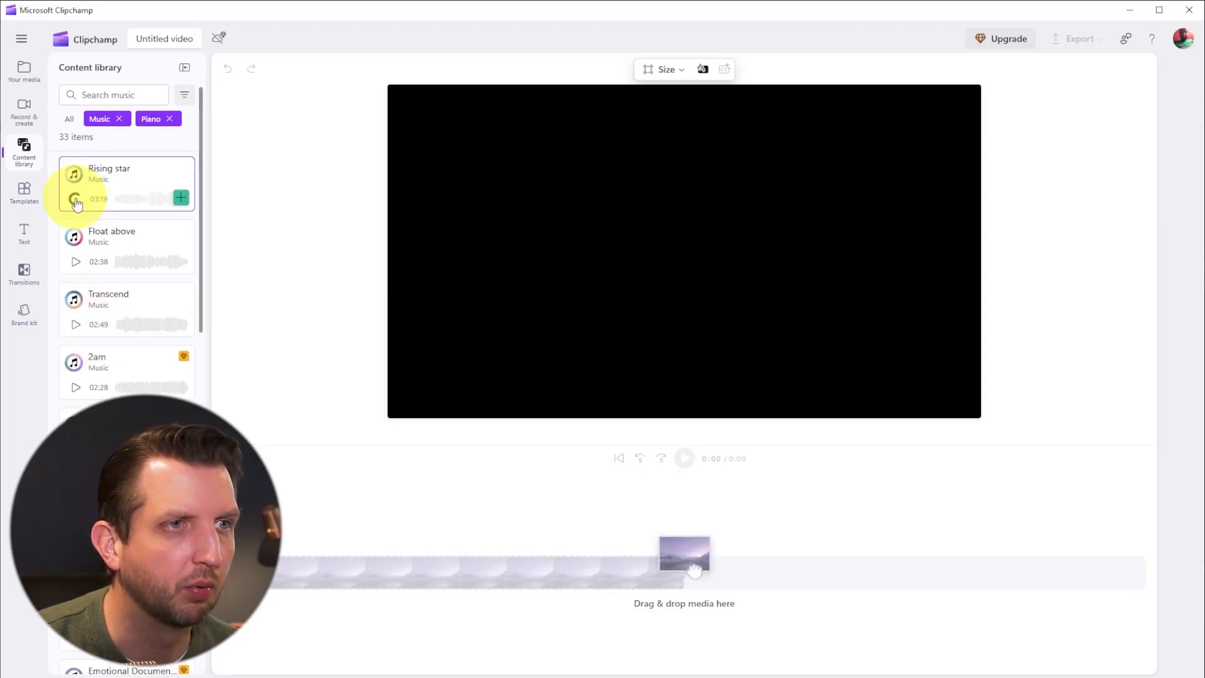
{"action": "left_click", "coordinate": [76, 198]}
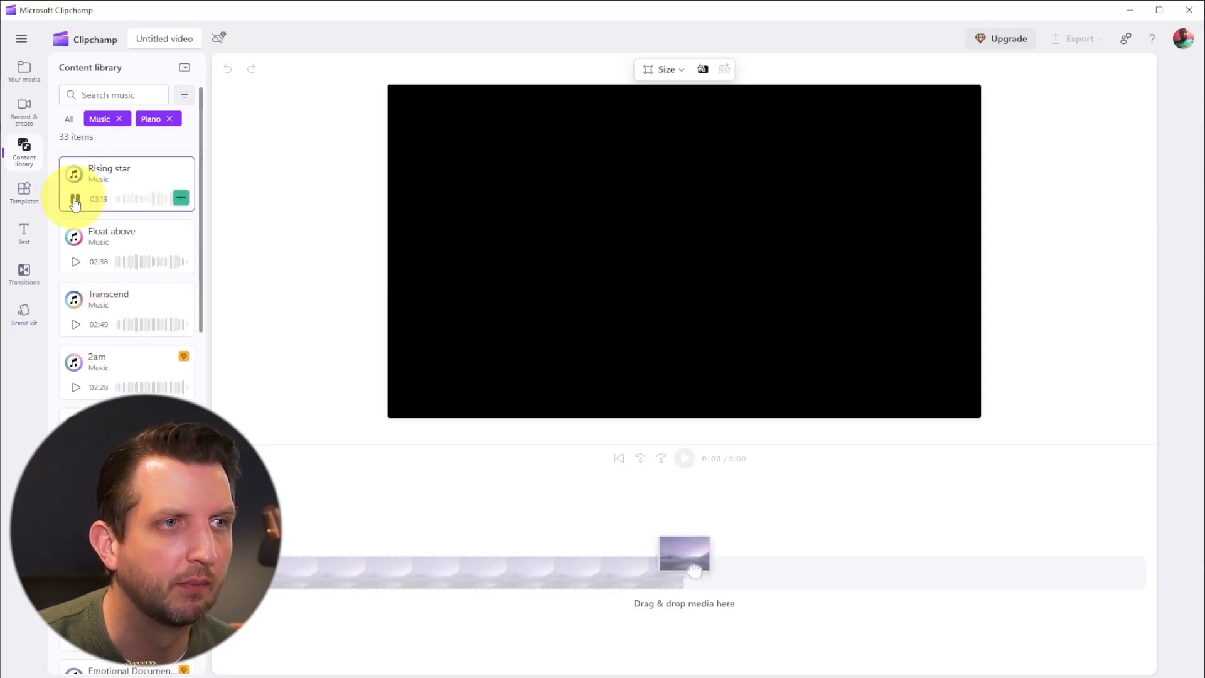
{"action": "mouse_move", "coordinate": [180, 207]}
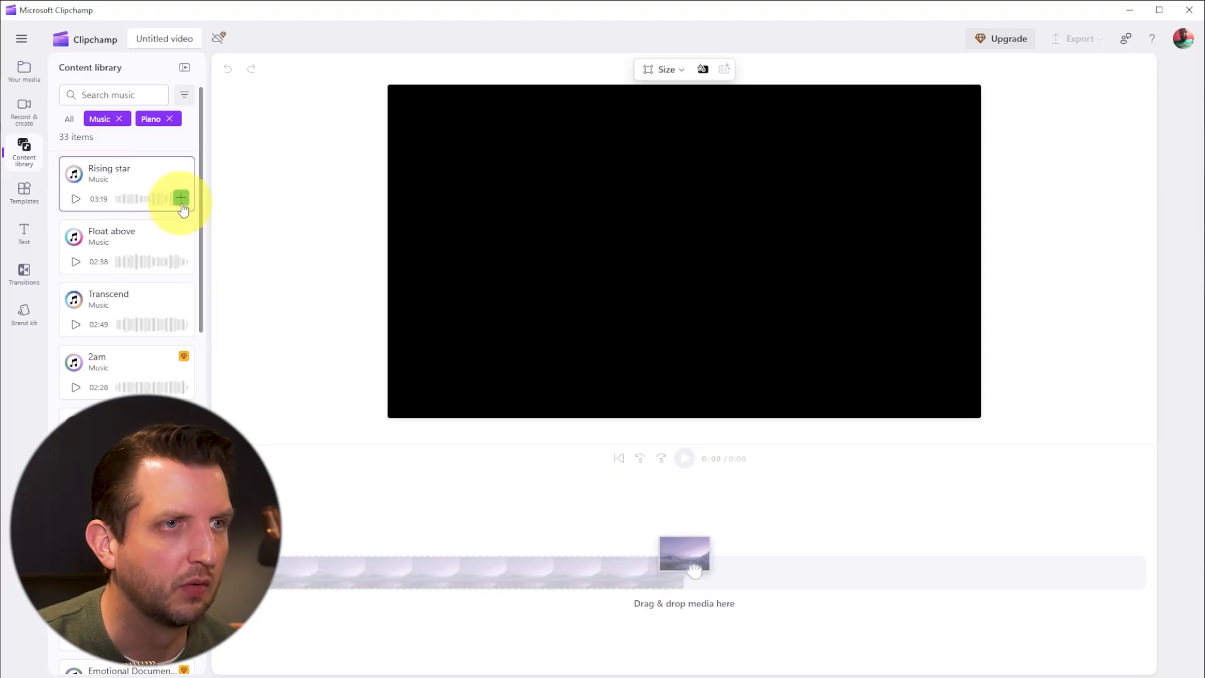
{"action": "left_click", "coordinate": [181, 198]}
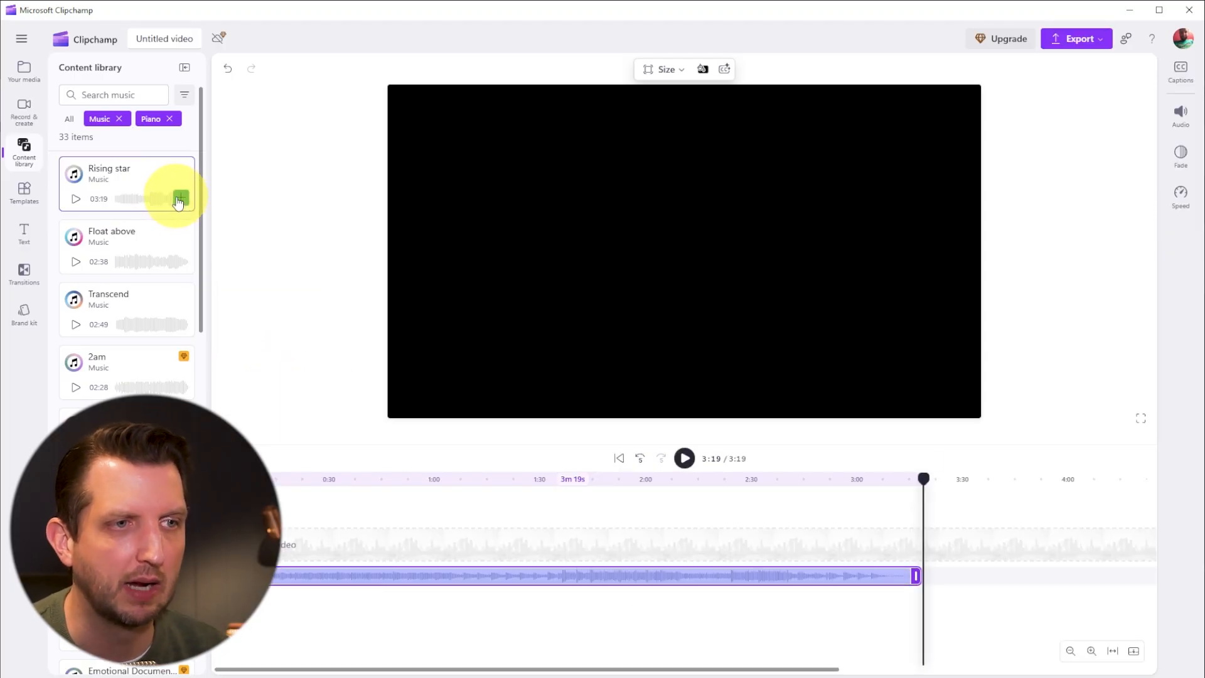
{"action": "left_click", "coordinate": [24, 72]}
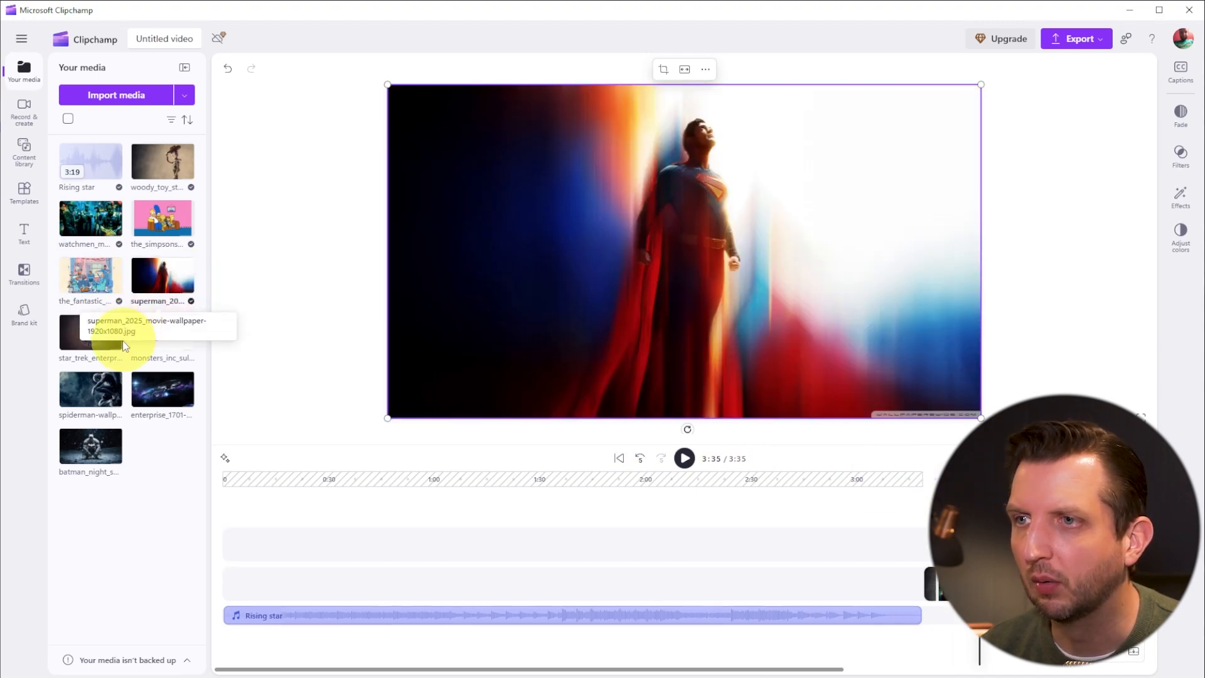
Step: Add the starship emblem and monster characters photos to the timeline and select the first photo
{"action": "left_click", "coordinate": [90, 334]}
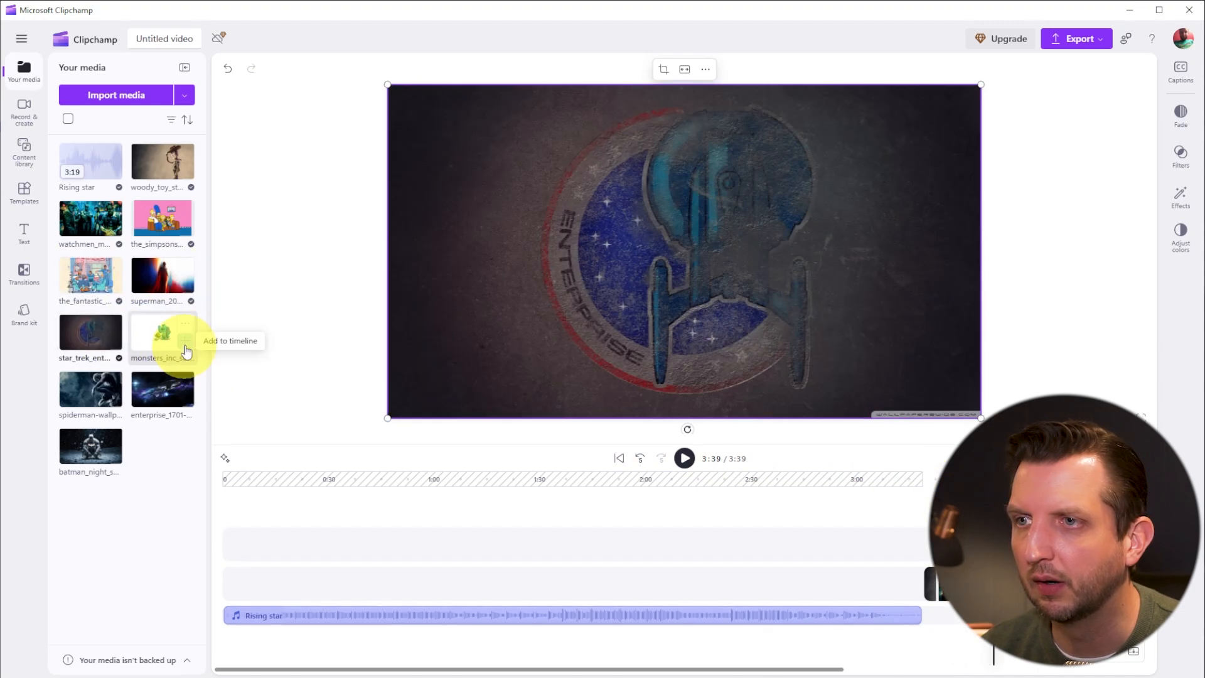
{"action": "left_click", "coordinate": [229, 340]}
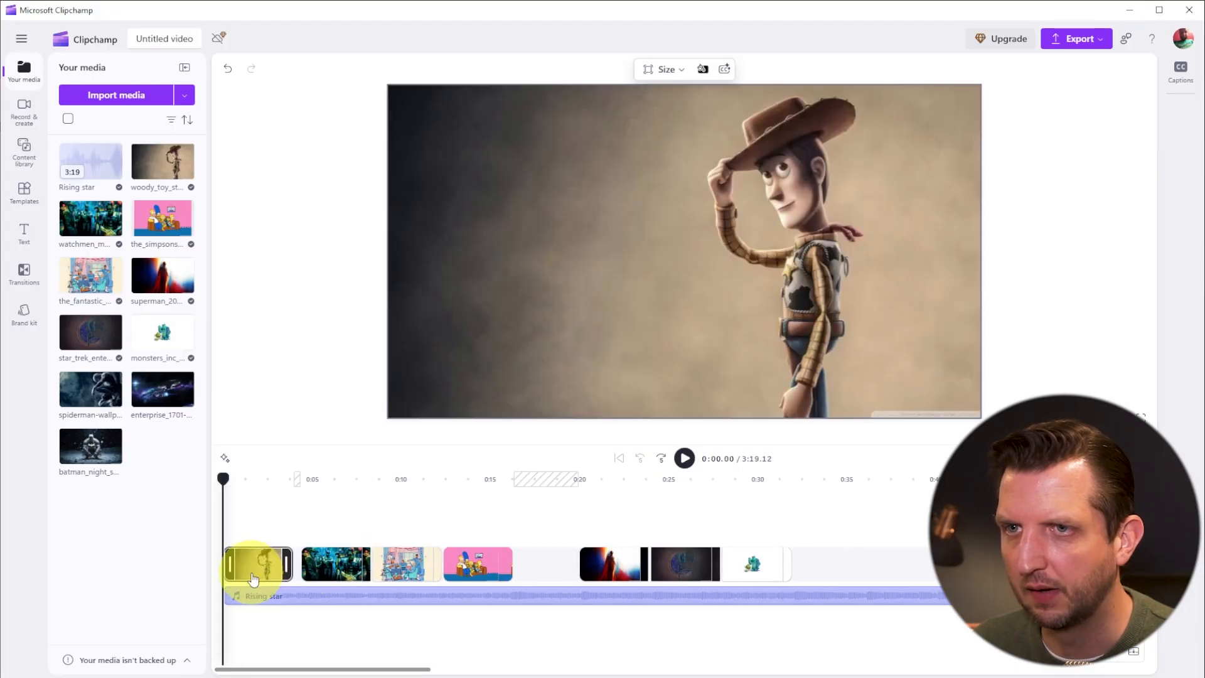
{"action": "left_click", "coordinate": [348, 478]}
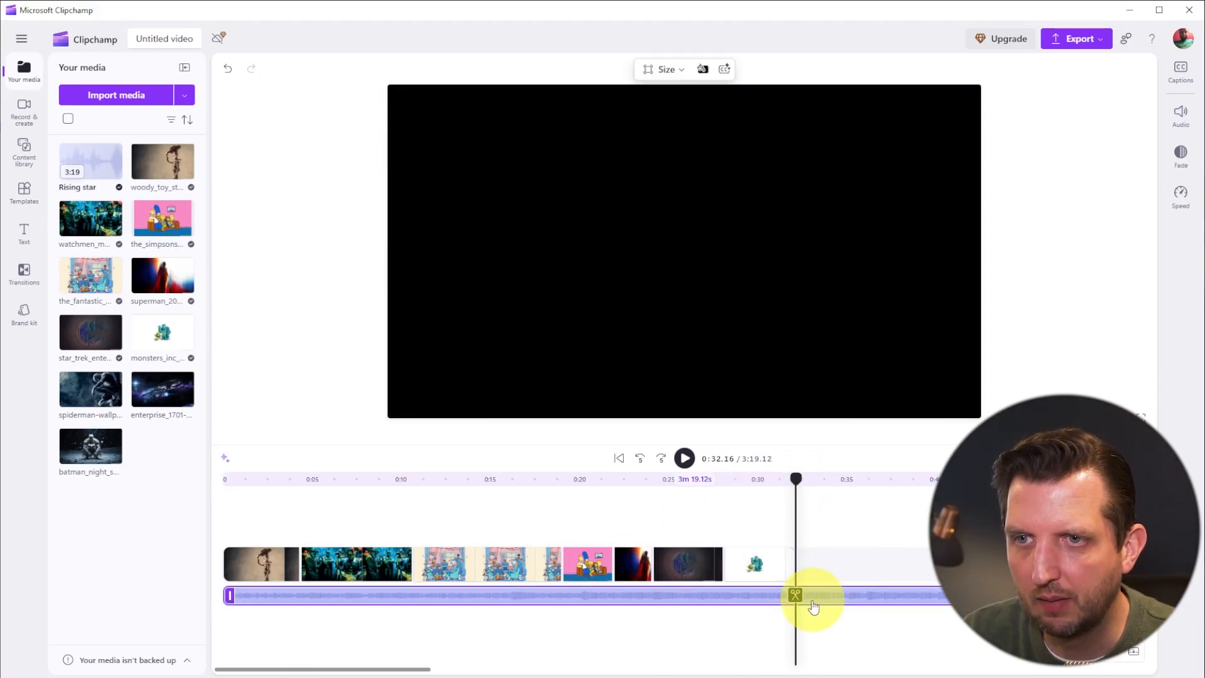
Step: Split the Rising star music where the photos end so the trailing portion can be removed
{"action": "left_click", "coordinate": [796, 595]}
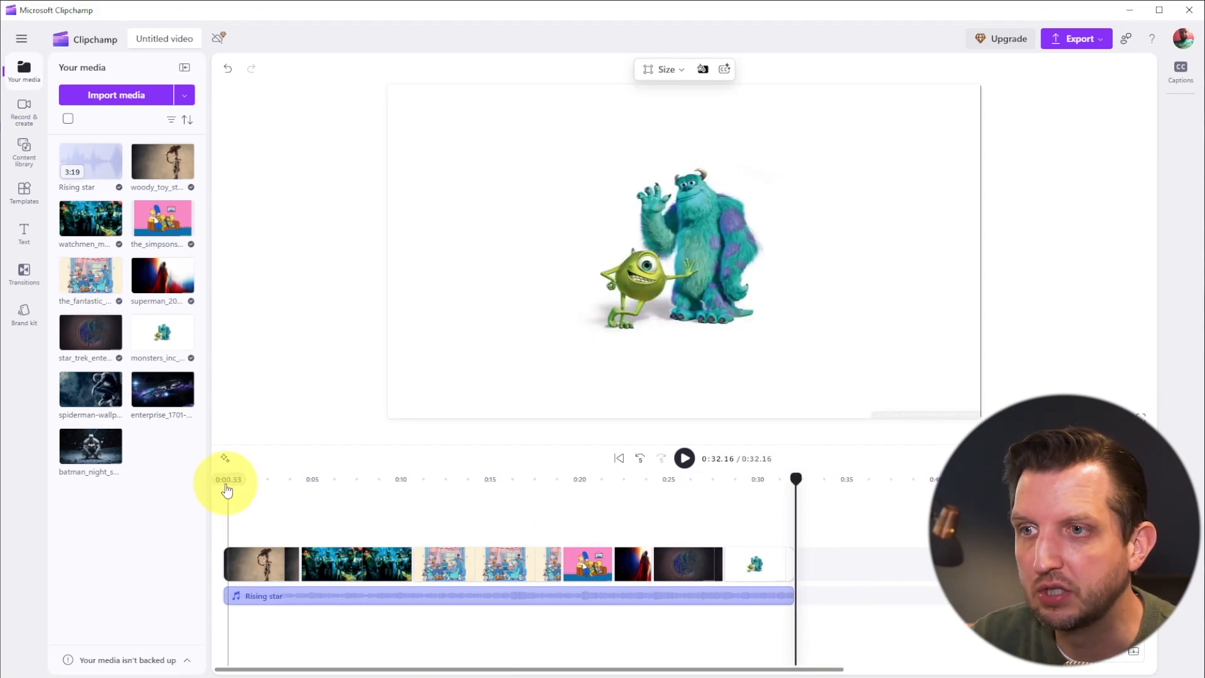
{"action": "mouse_move", "coordinate": [7, 526]}
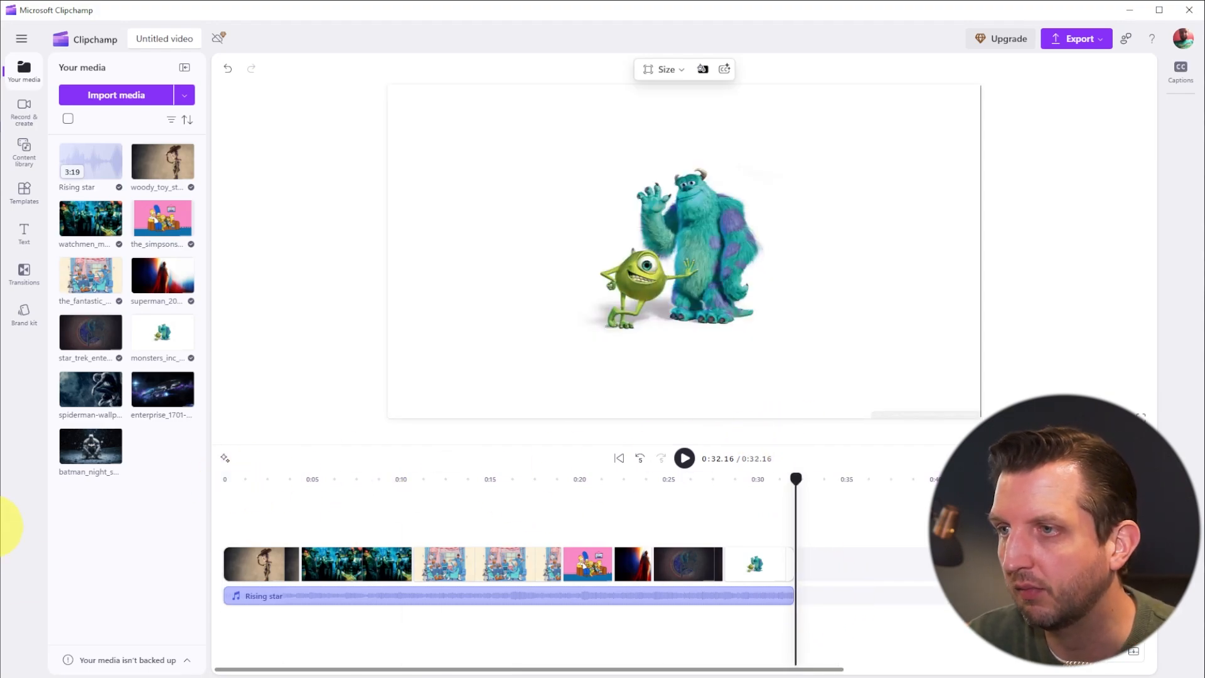
{"action": "left_click", "coordinate": [261, 563]}
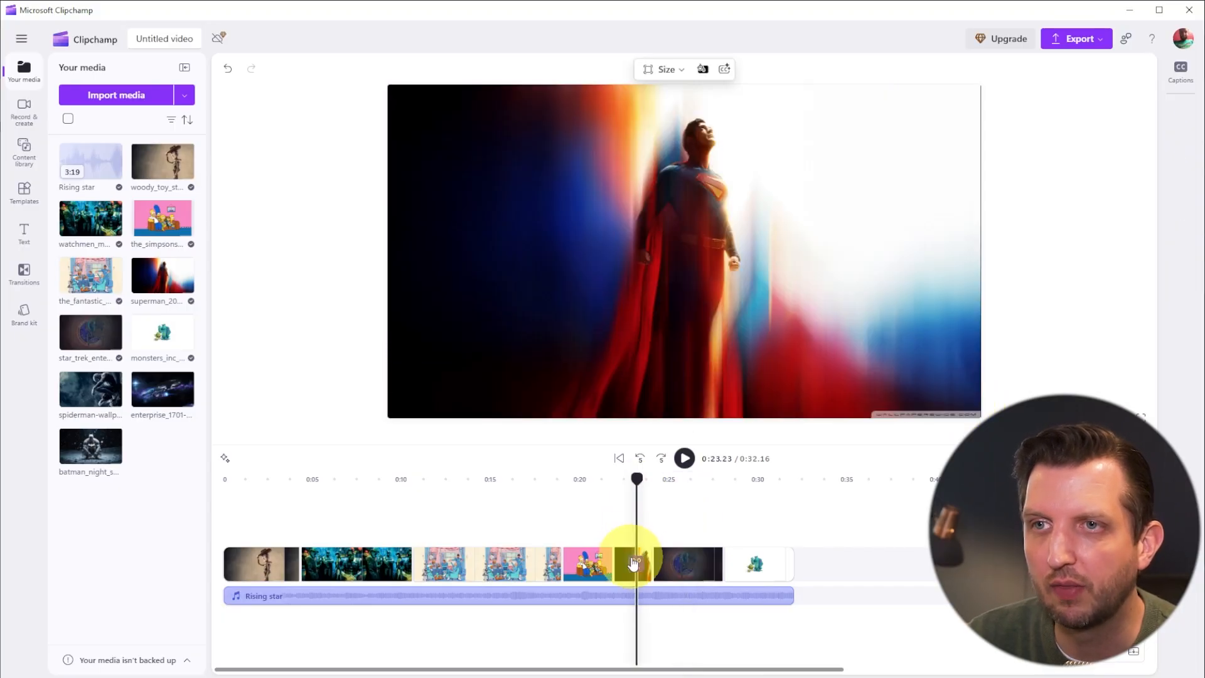
Step: Desaturate the Superman photo to black and white via its colour adjustments
{"action": "left_click", "coordinate": [632, 563]}
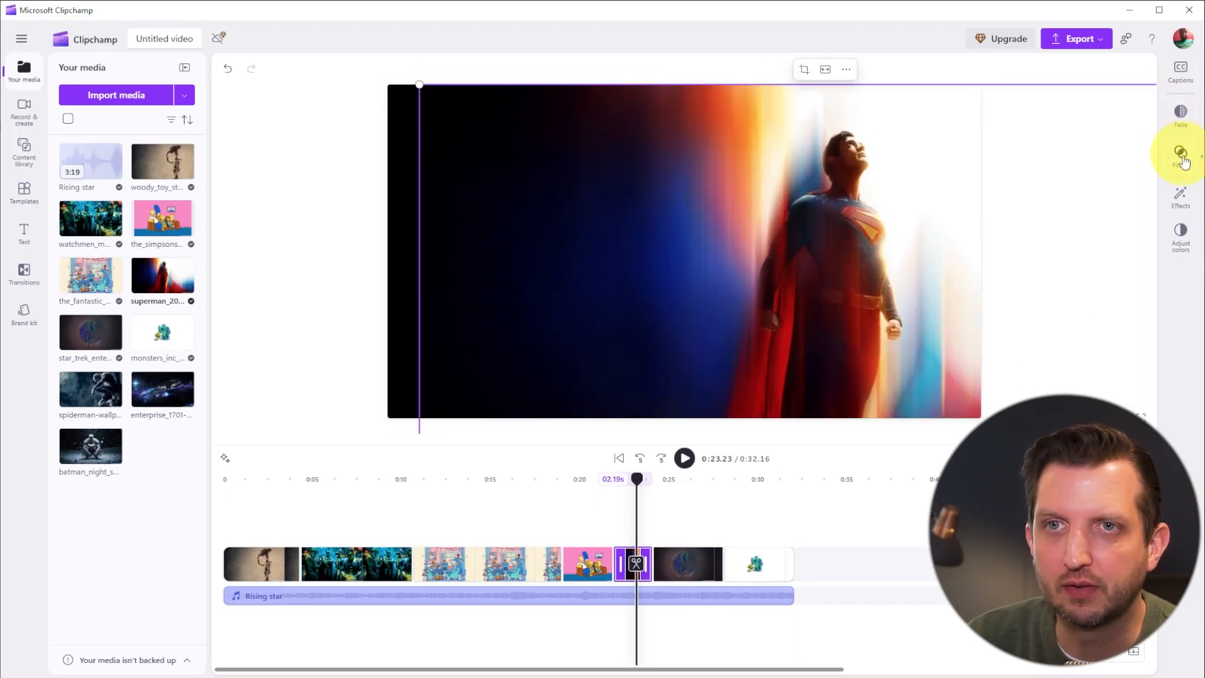
{"action": "mouse_move", "coordinate": [1181, 197]}
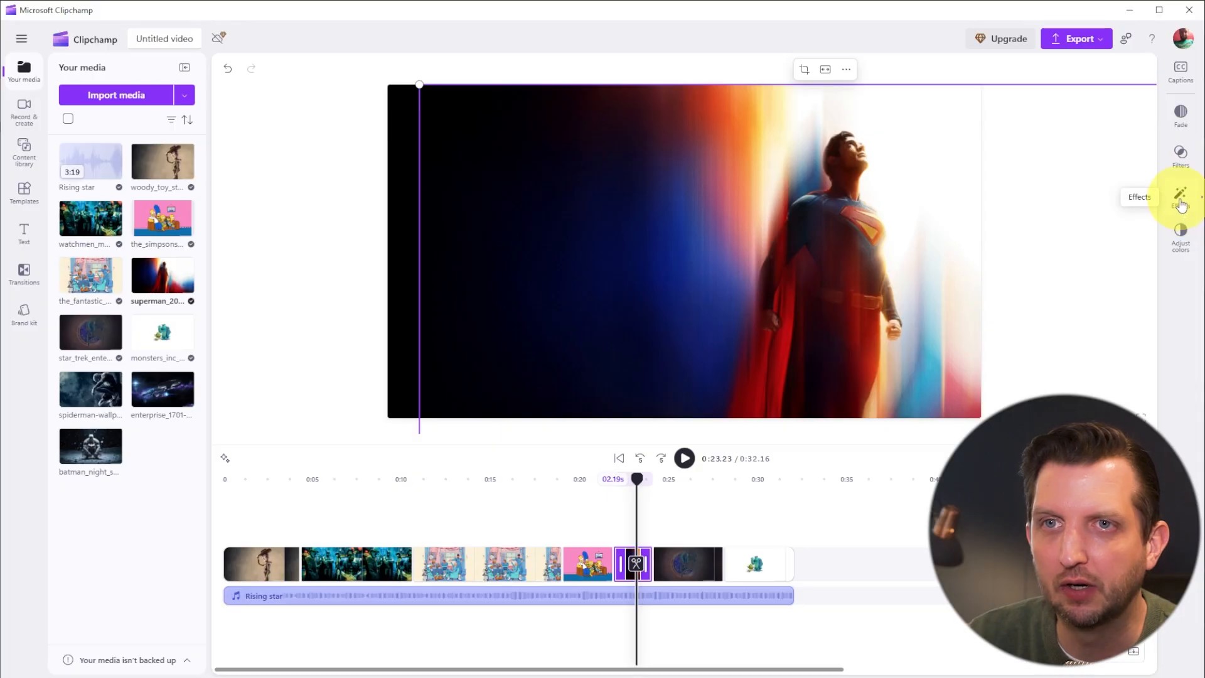
{"action": "left_click", "coordinate": [1181, 231]}
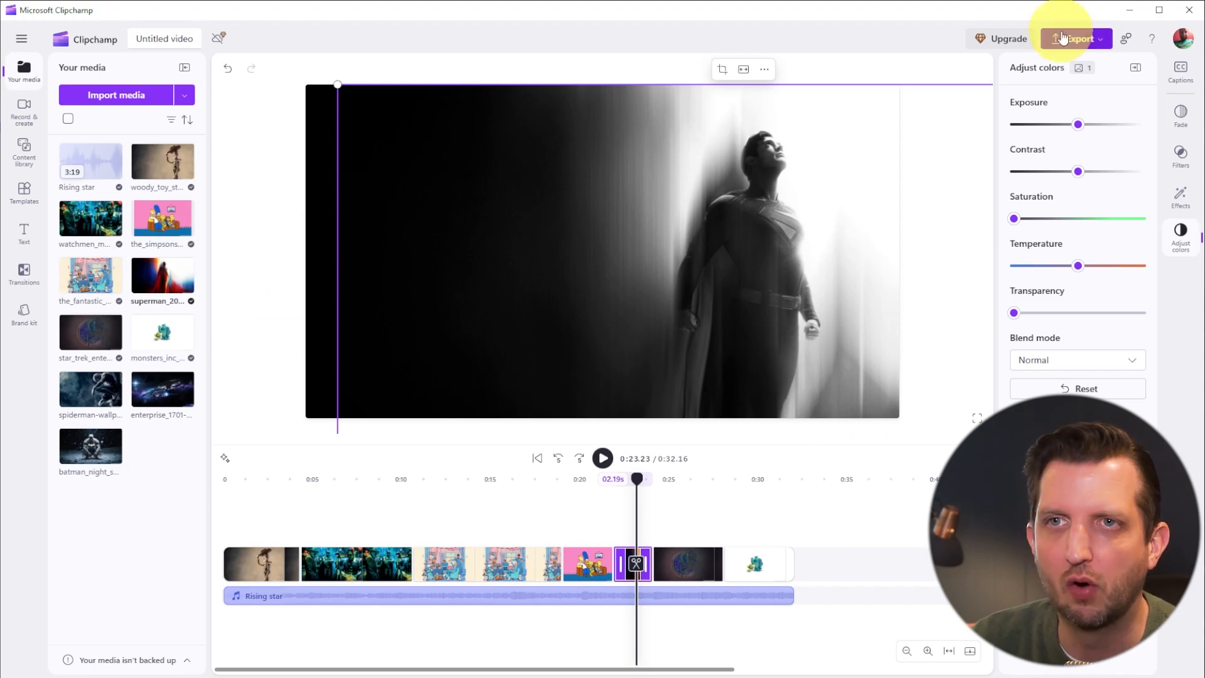
{"action": "left_click", "coordinate": [1182, 196]}
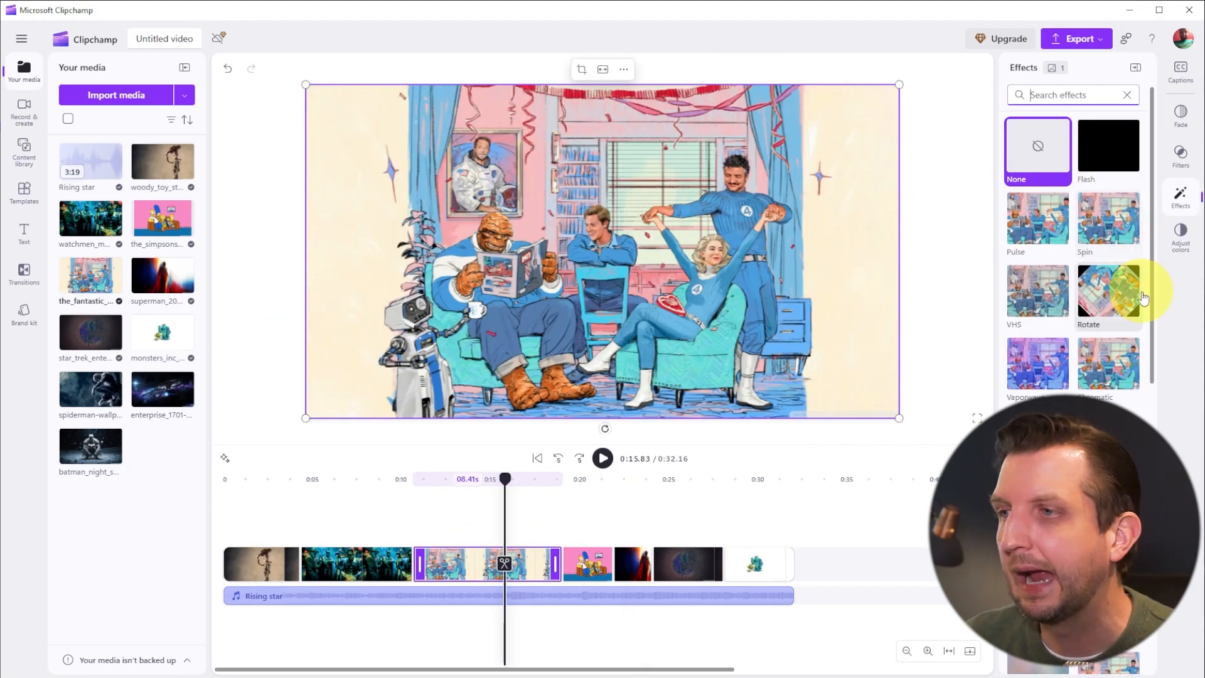
{"action": "mouse_move", "coordinate": [1130, 377]}
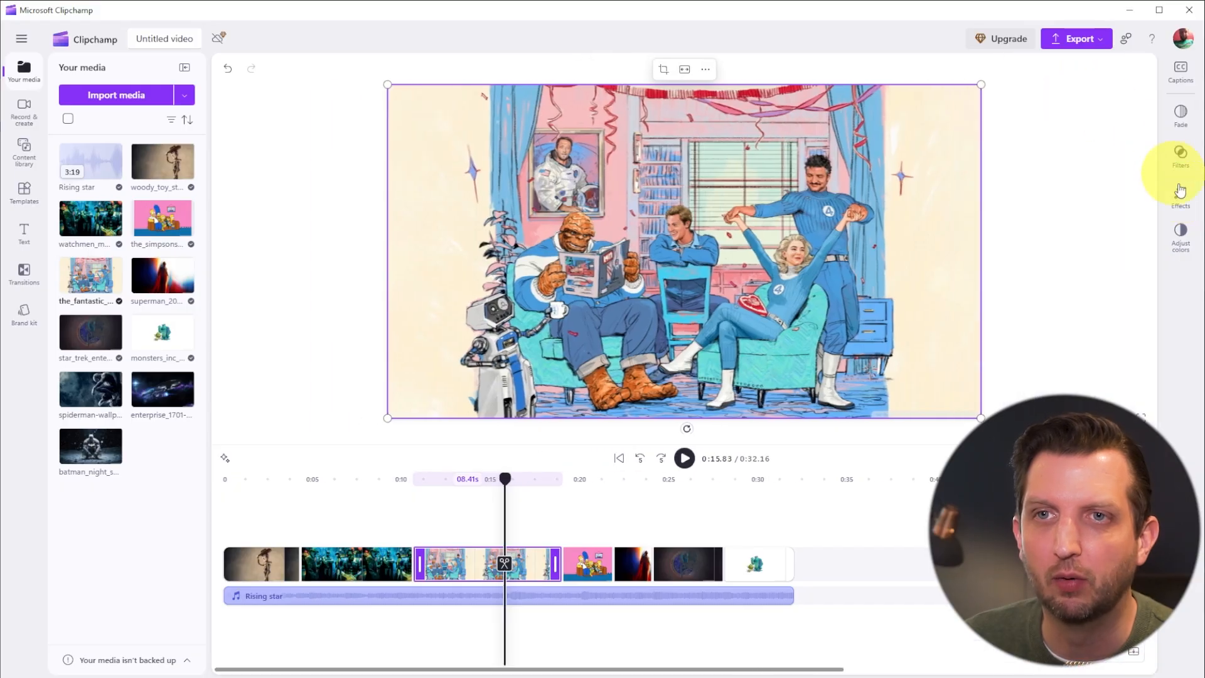
Step: Apply the Slow zoom effect to the superhero team photo and preview how it plays
{"action": "left_click", "coordinate": [1181, 194]}
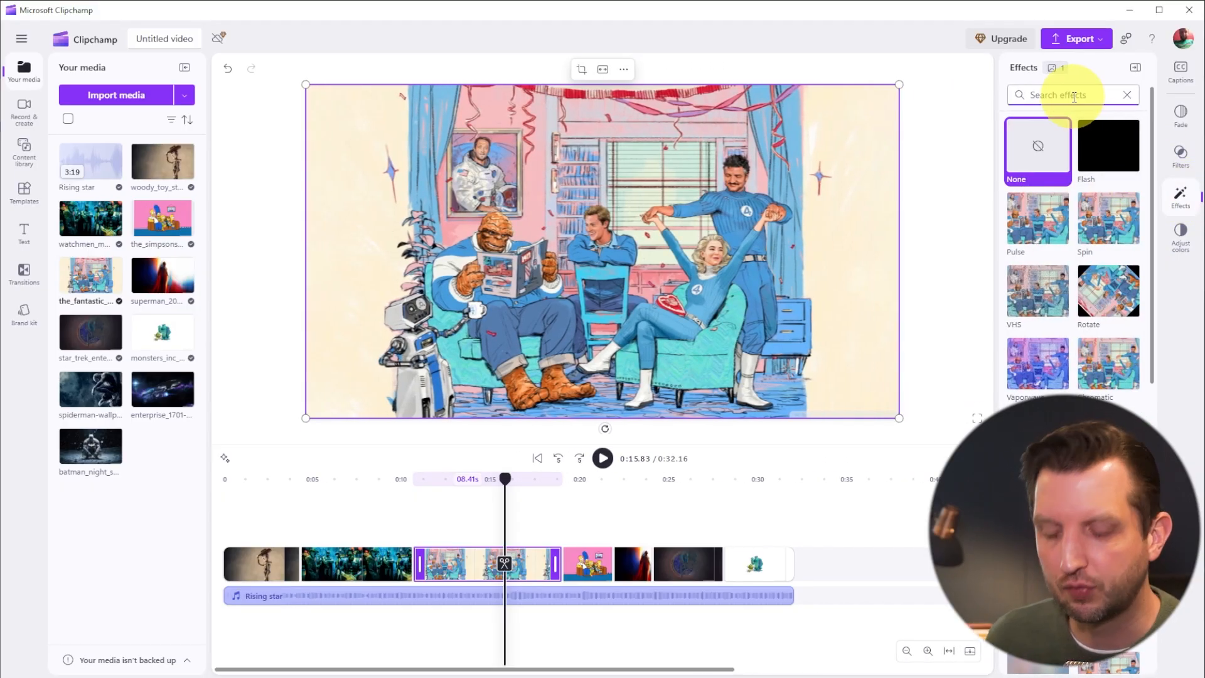
{"action": "type", "text": "slow"}
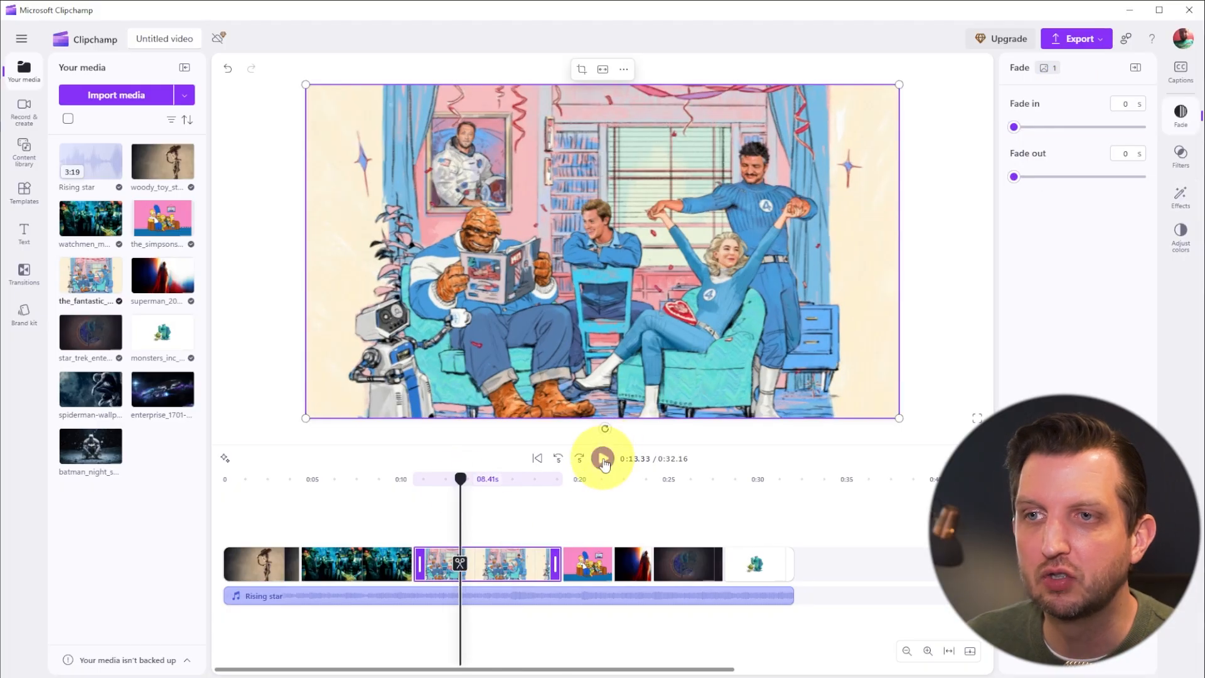
{"action": "left_click", "coordinate": [603, 458]}
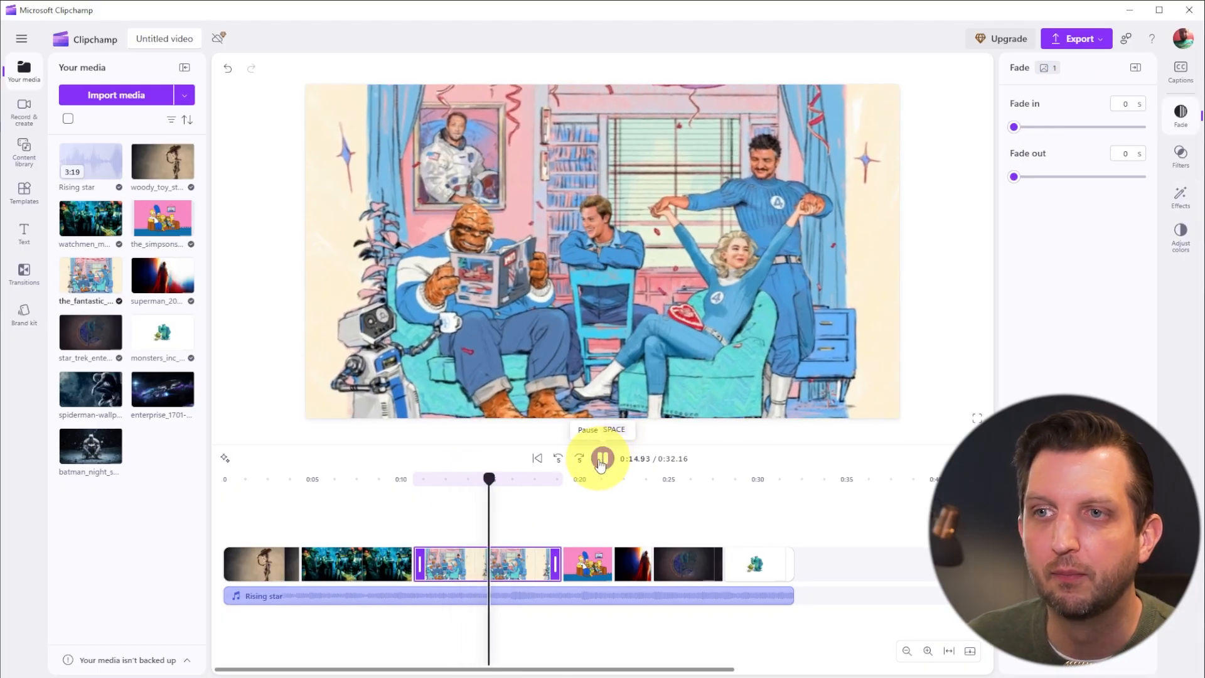
{"action": "left_click", "coordinate": [602, 459]}
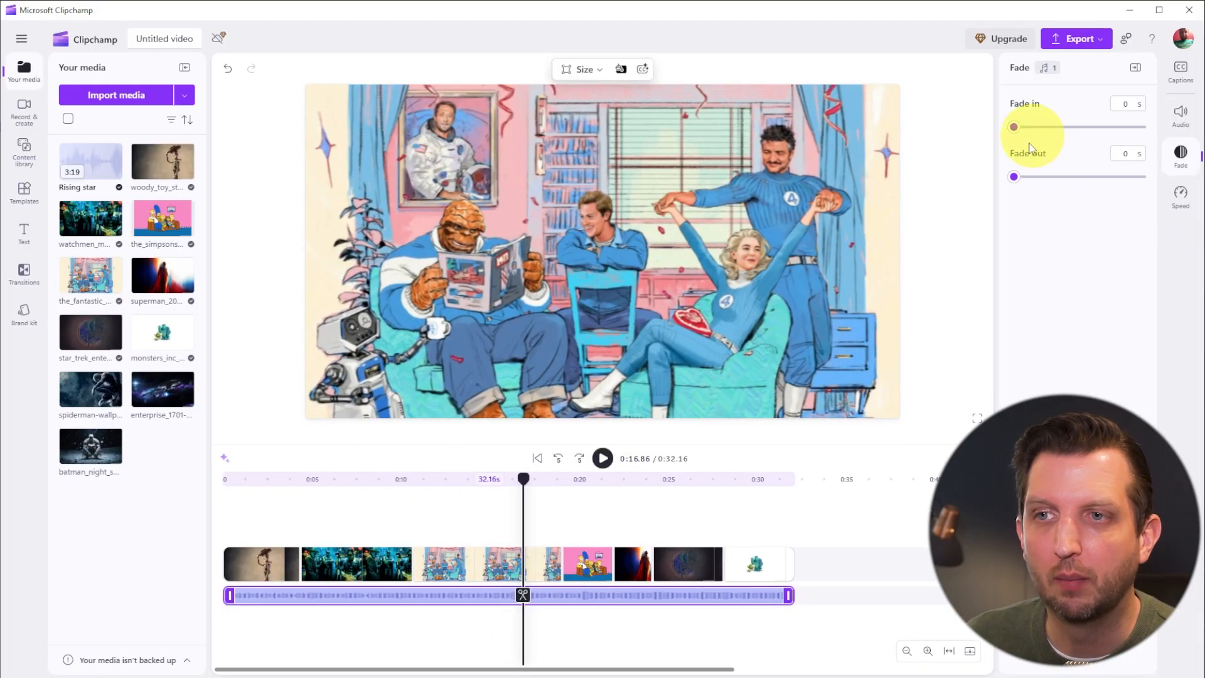
Step: Give the Simpsons photo a random slow zoom and the Superman photo a crash zoom effect
{"action": "left_click", "coordinate": [1182, 112]}
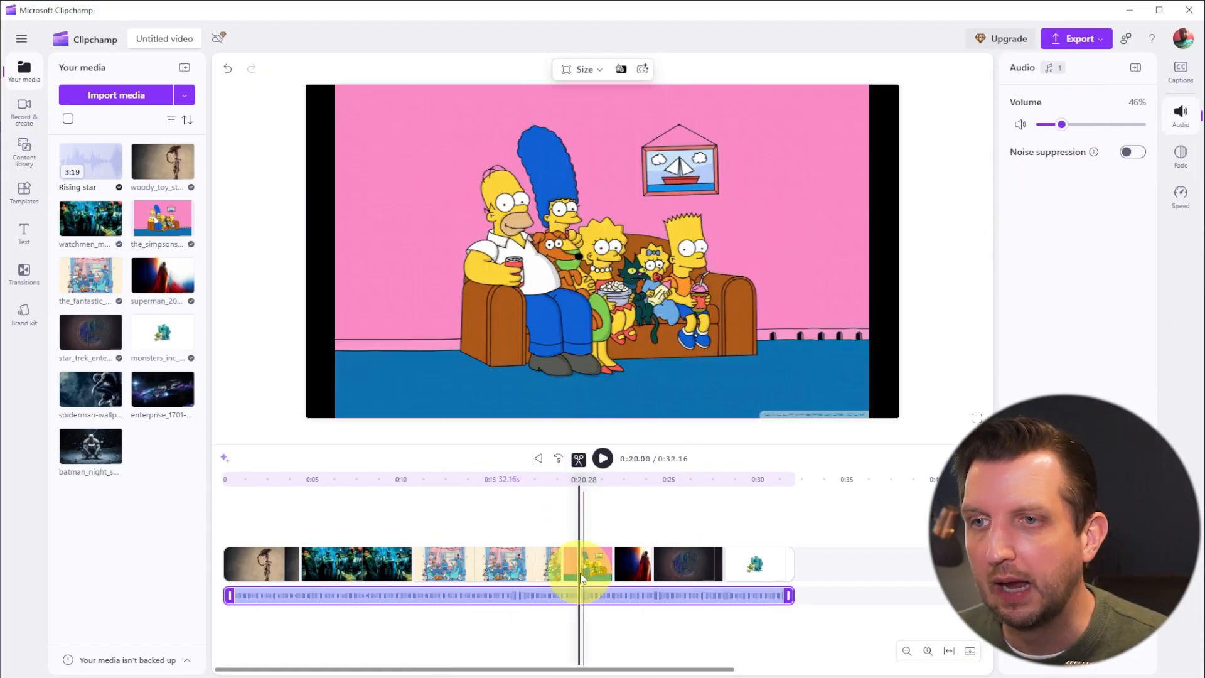
{"action": "left_click", "coordinate": [578, 564]}
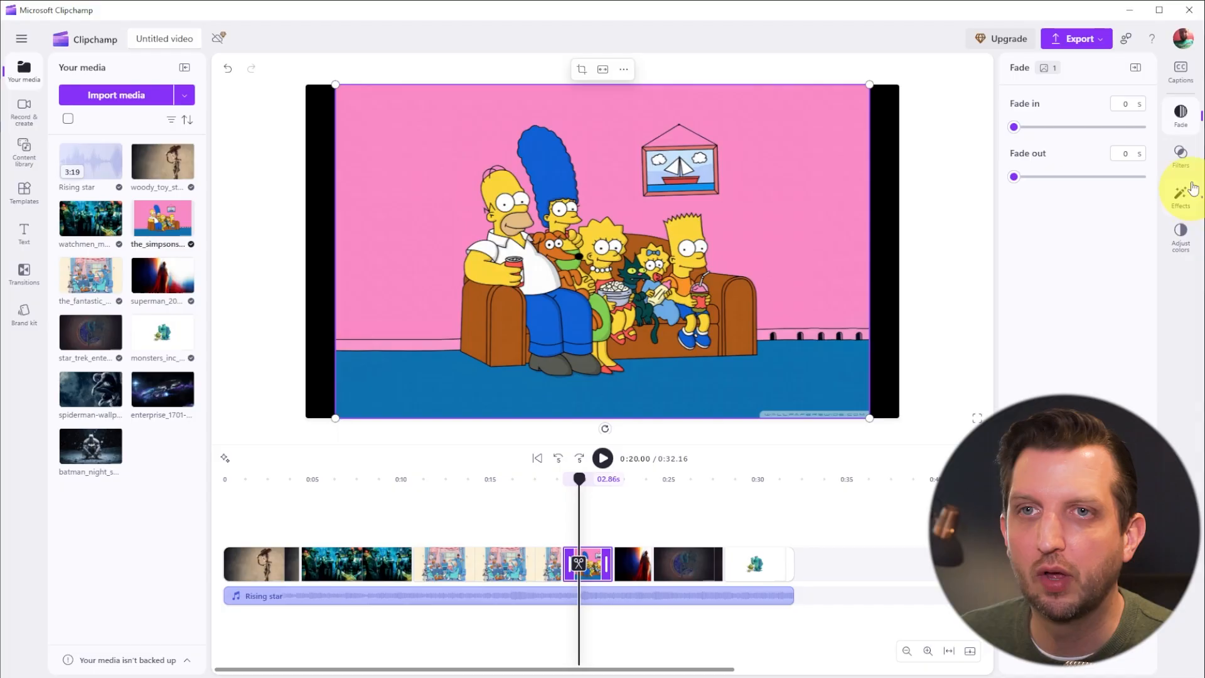
{"action": "left_click", "coordinate": [1182, 192]}
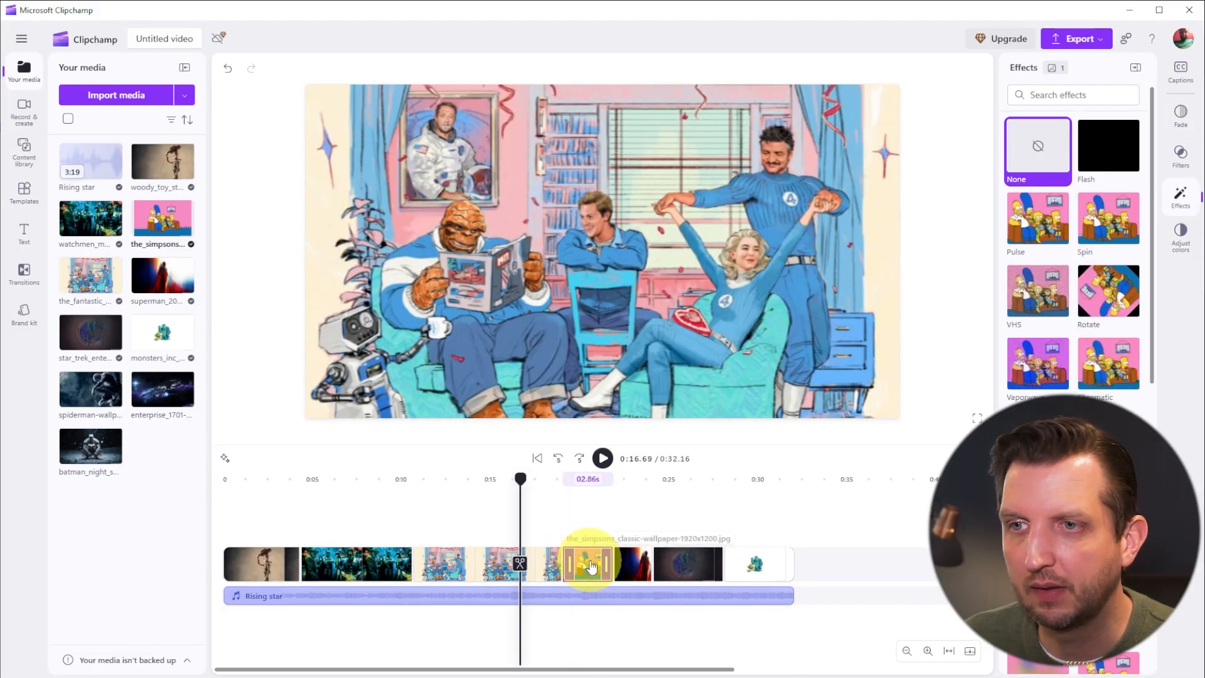
{"action": "left_click", "coordinate": [603, 458]}
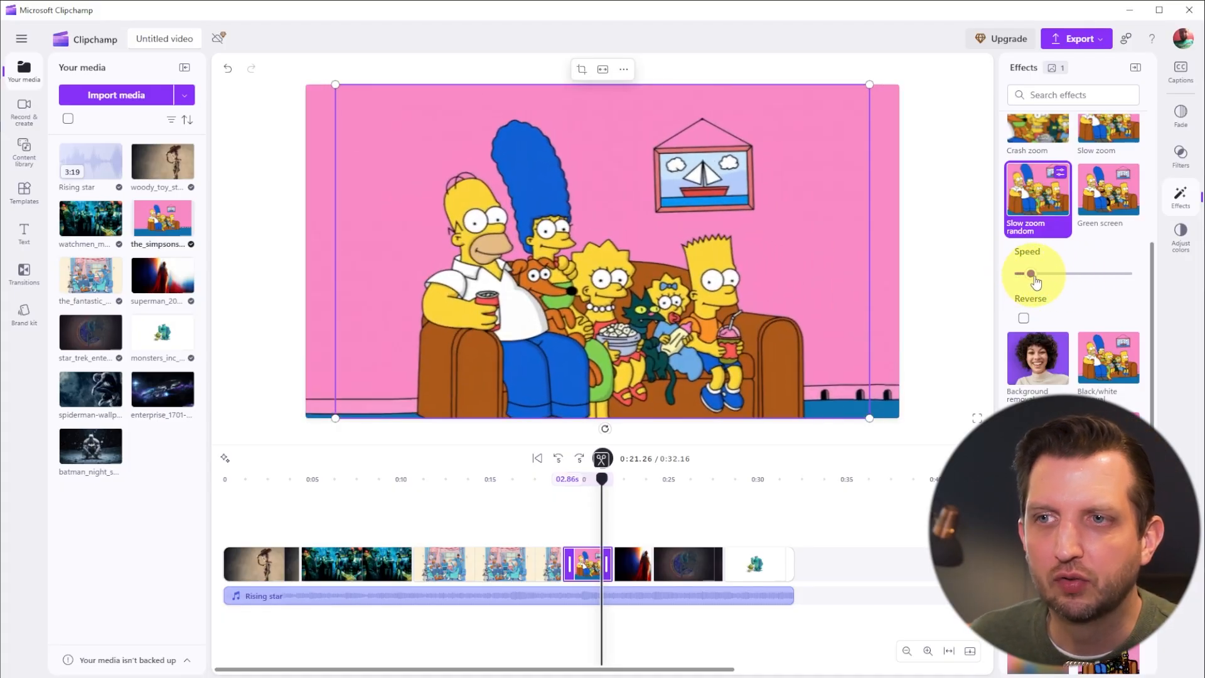
{"action": "left_click", "coordinate": [630, 564]}
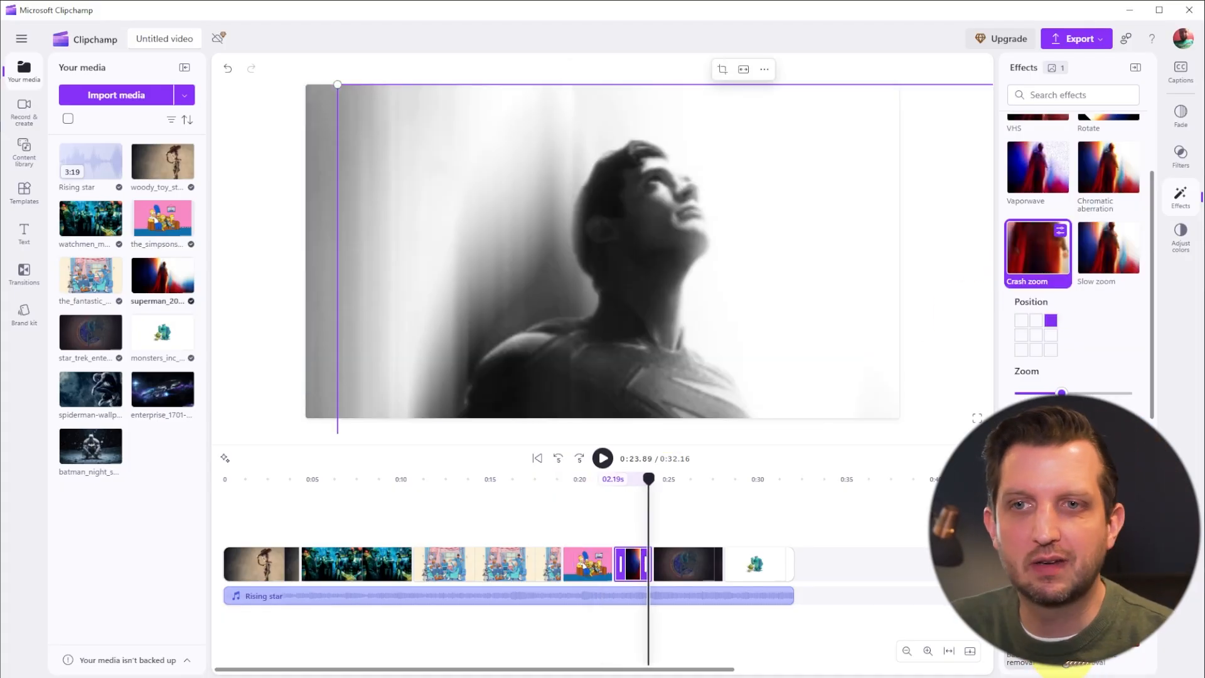
{"action": "mouse_move", "coordinate": [804, 507]}
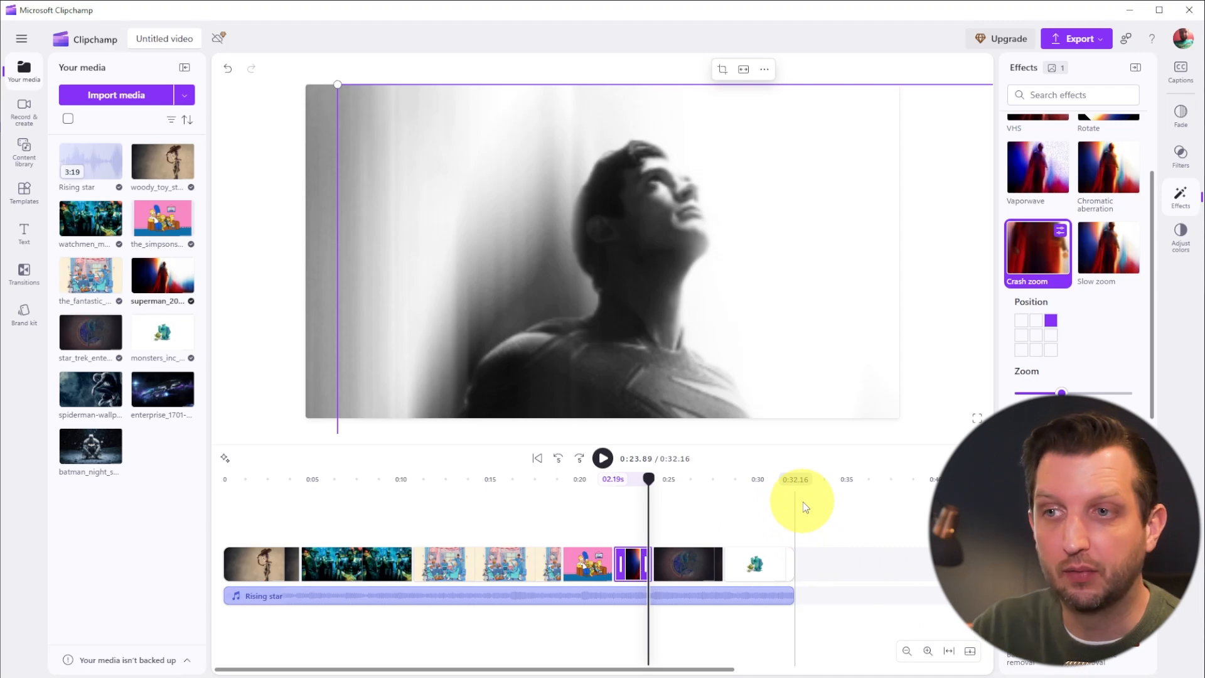
{"action": "mouse_move", "coordinate": [811, 508]}
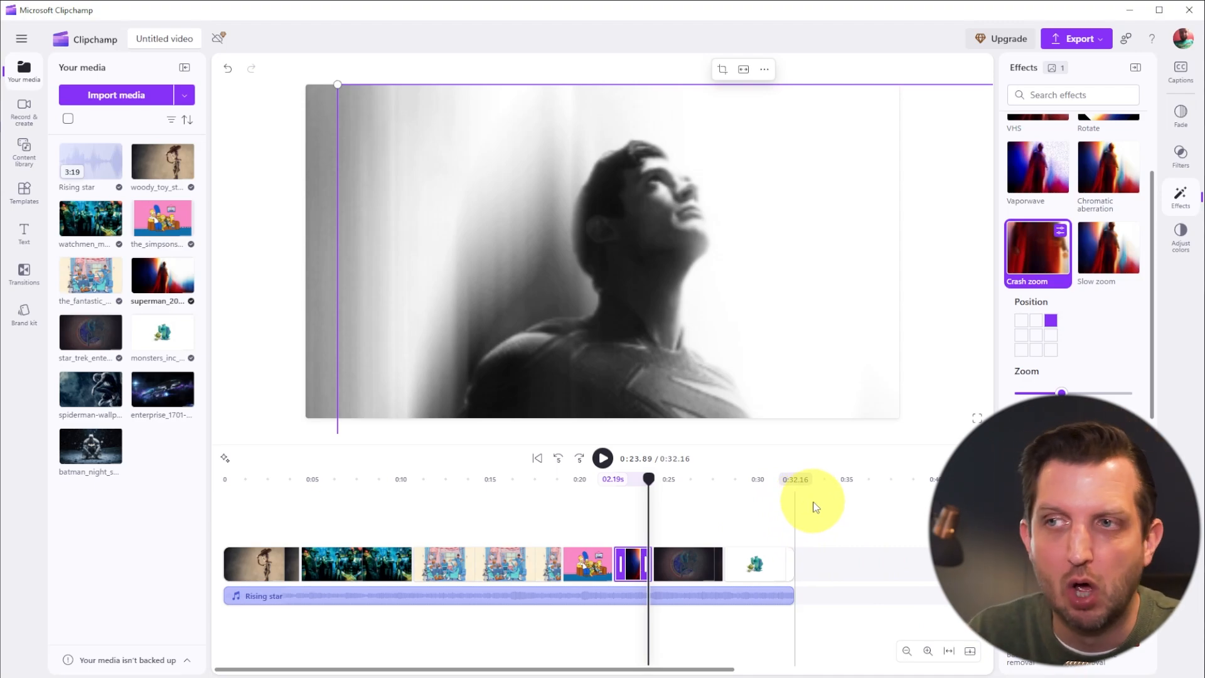
{"action": "mouse_move", "coordinate": [265, 467]}
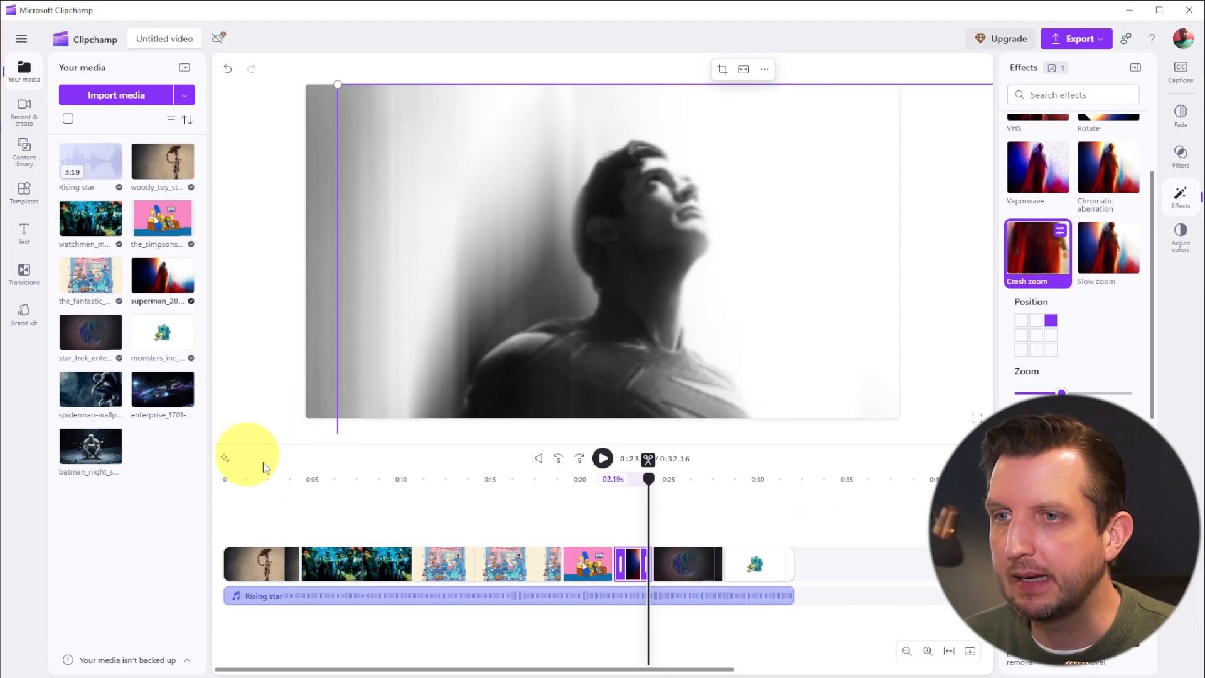
{"action": "mouse_move", "coordinate": [562, 565]}
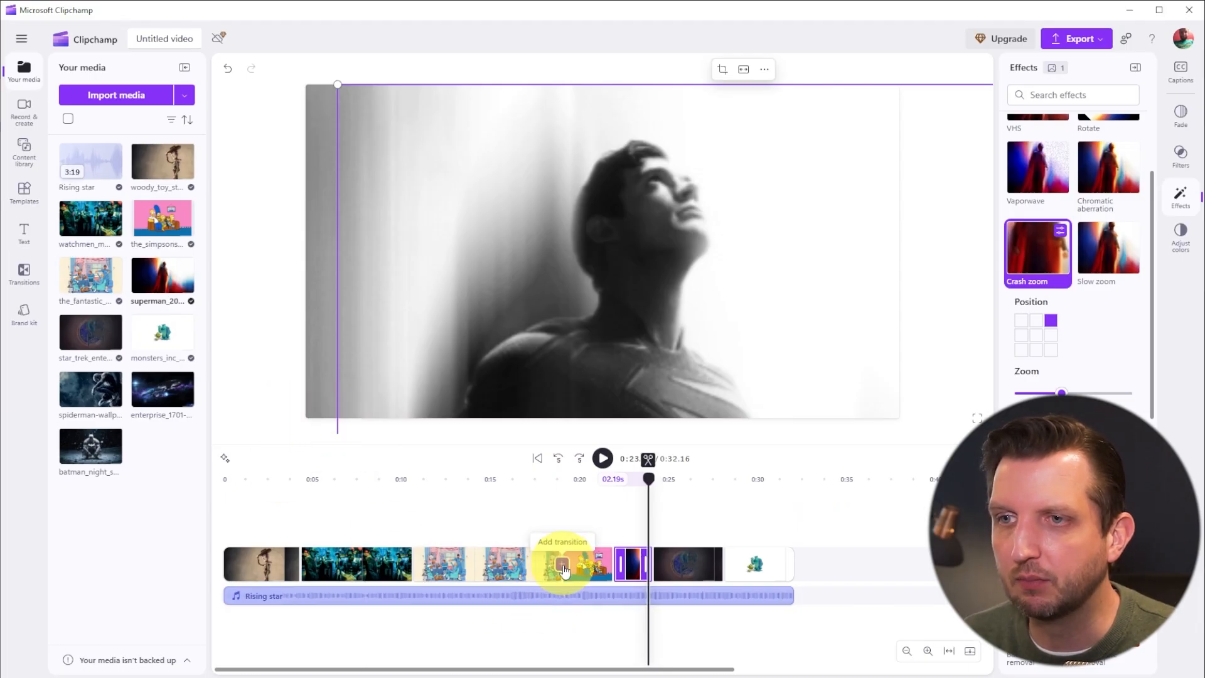
{"action": "mouse_move", "coordinate": [422, 567]}
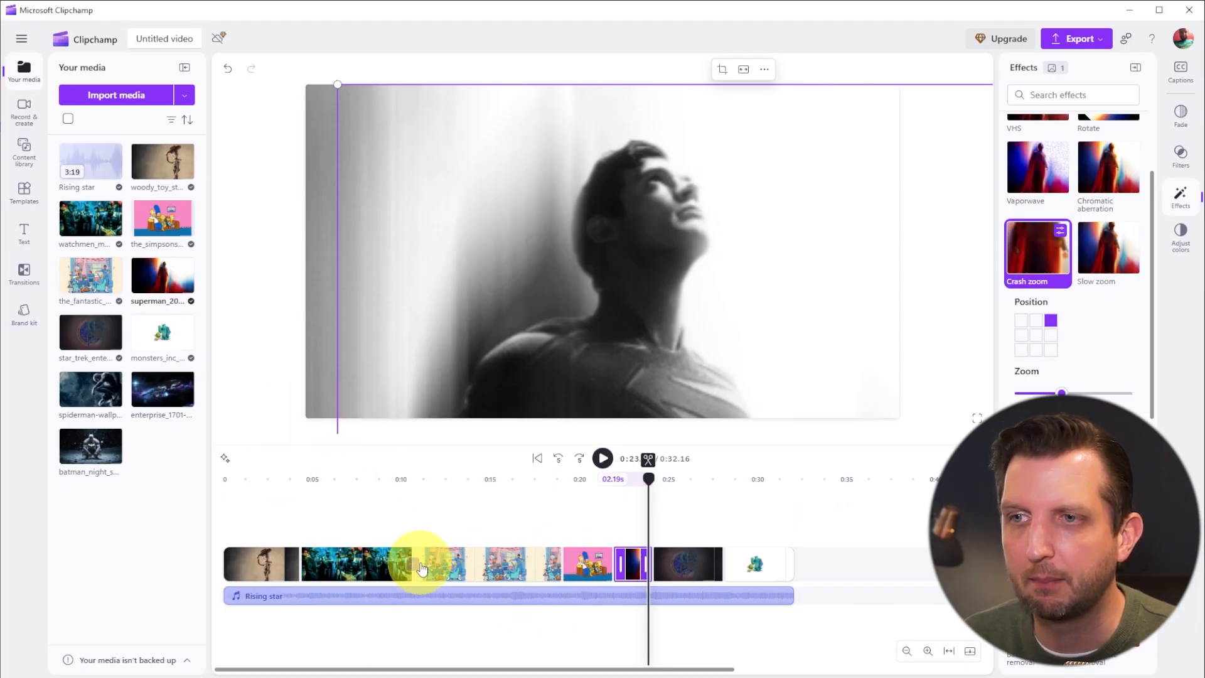
{"action": "mouse_move", "coordinate": [561, 566]}
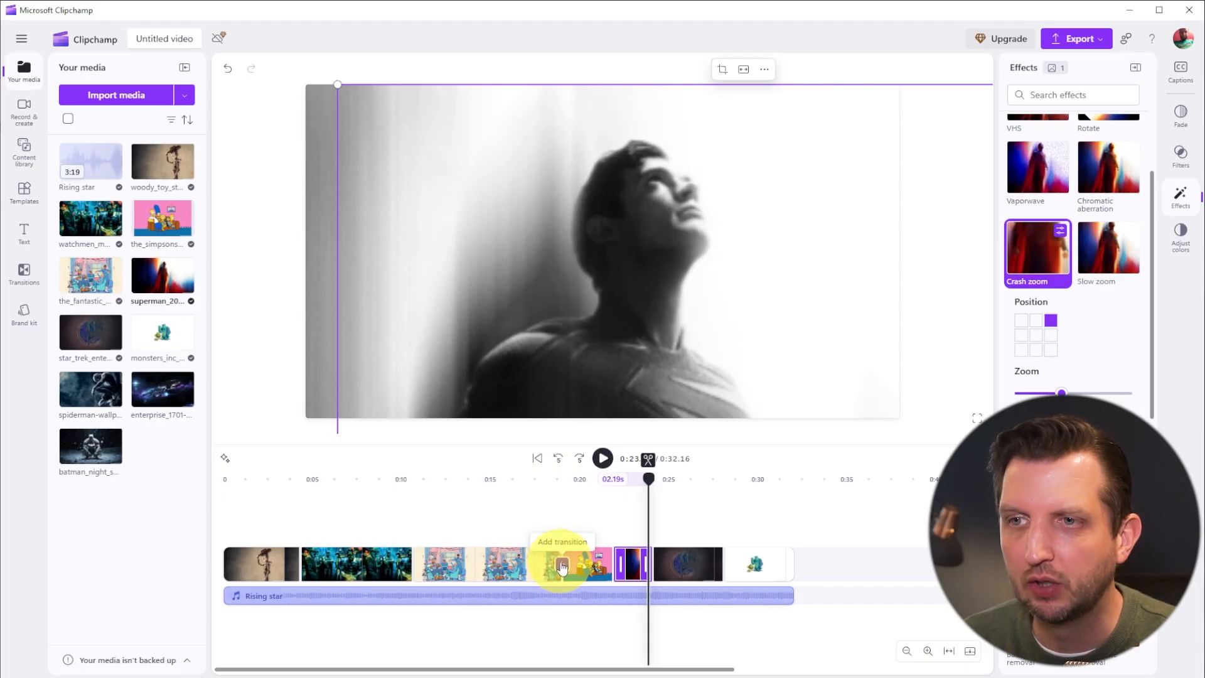
Step: Add a cross fade before the Simpsons photo and a 2.1-second Burn transition before Superman
{"action": "left_click", "coordinate": [561, 566]}
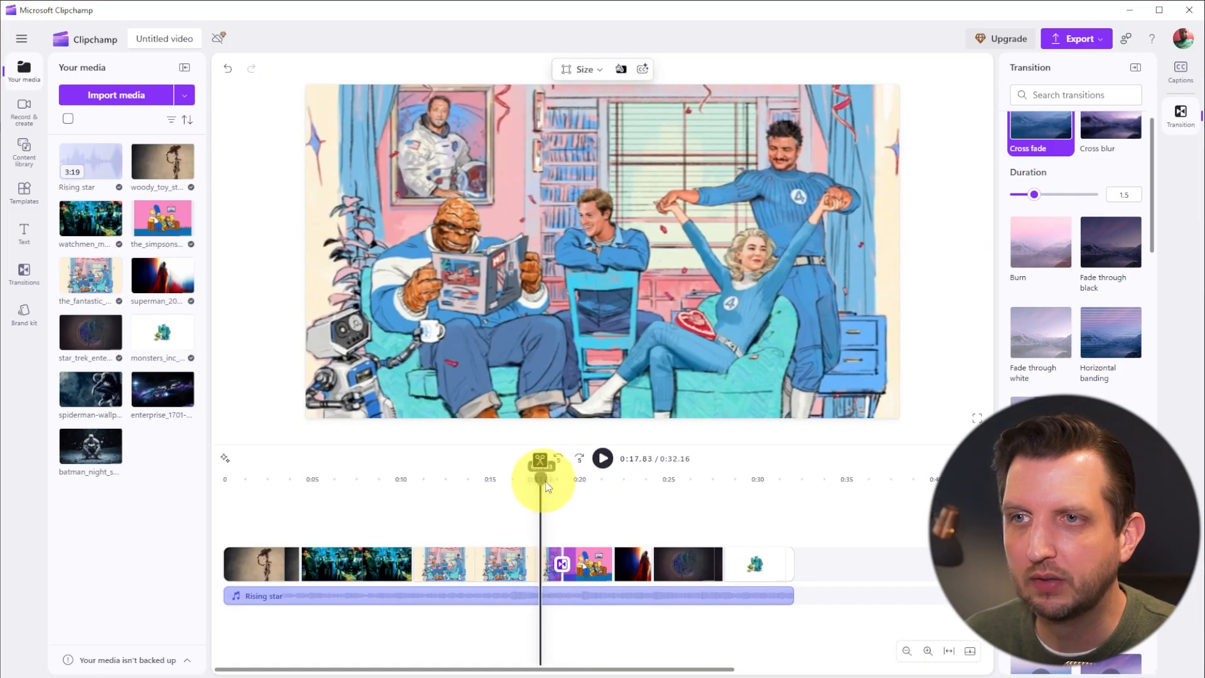
{"action": "left_click", "coordinate": [603, 459]}
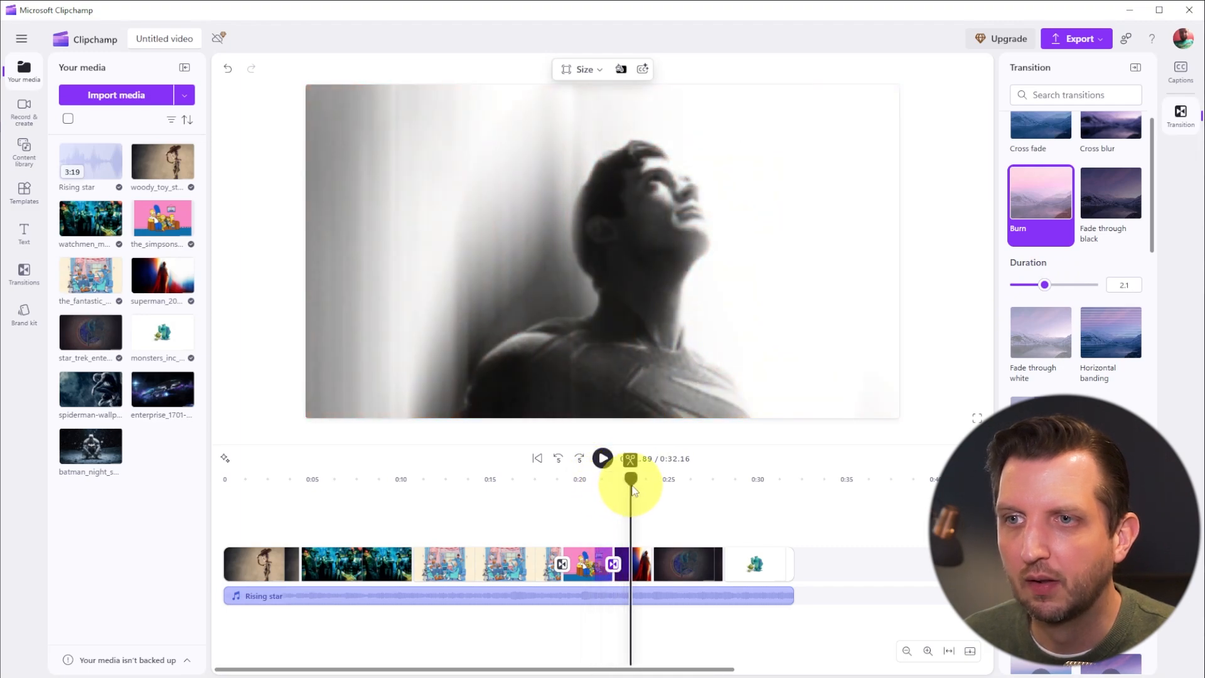
{"action": "scroll", "scroll_direction": "down", "scroll_amount": 3}
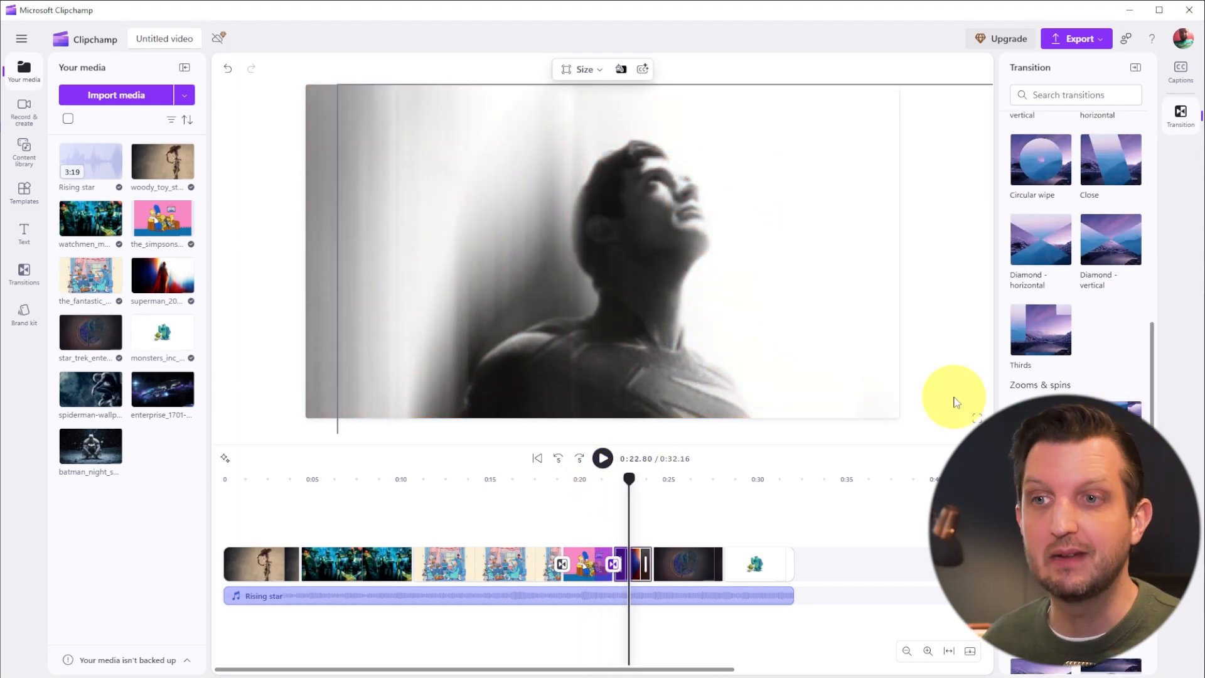
{"action": "mouse_move", "coordinate": [939, 340]}
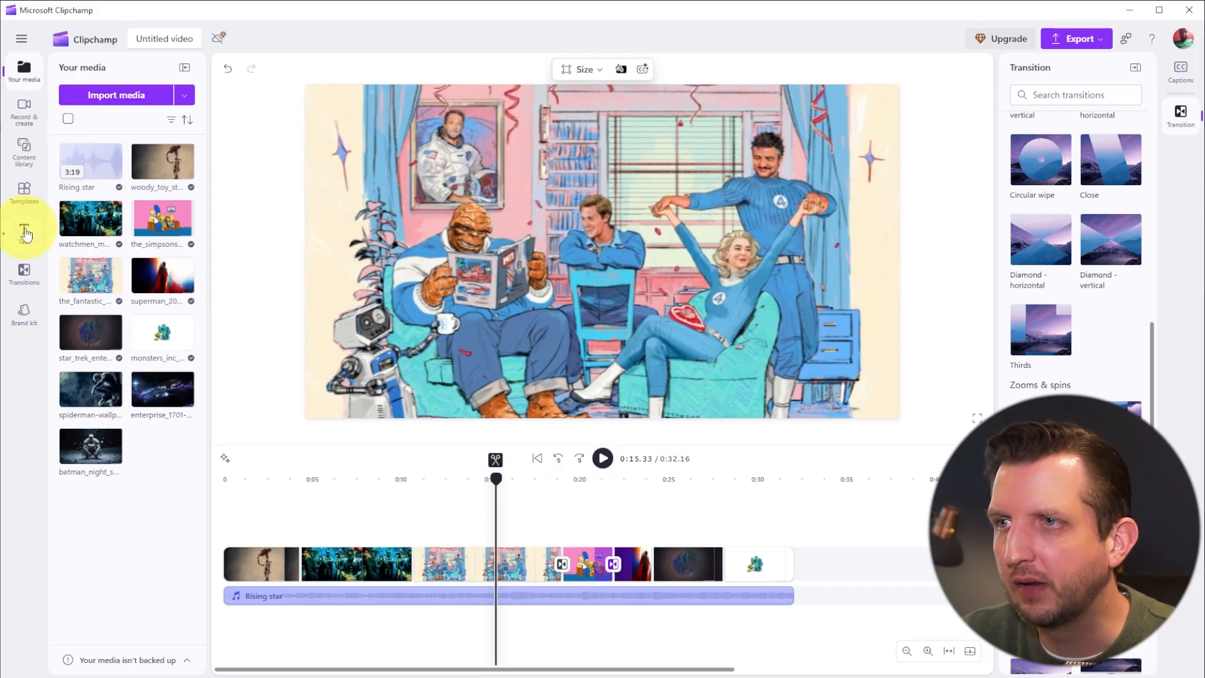
Step: Add a Creator-style 'Our Vacation' title over the opening Woody photo and preview it
{"action": "left_click", "coordinate": [24, 231]}
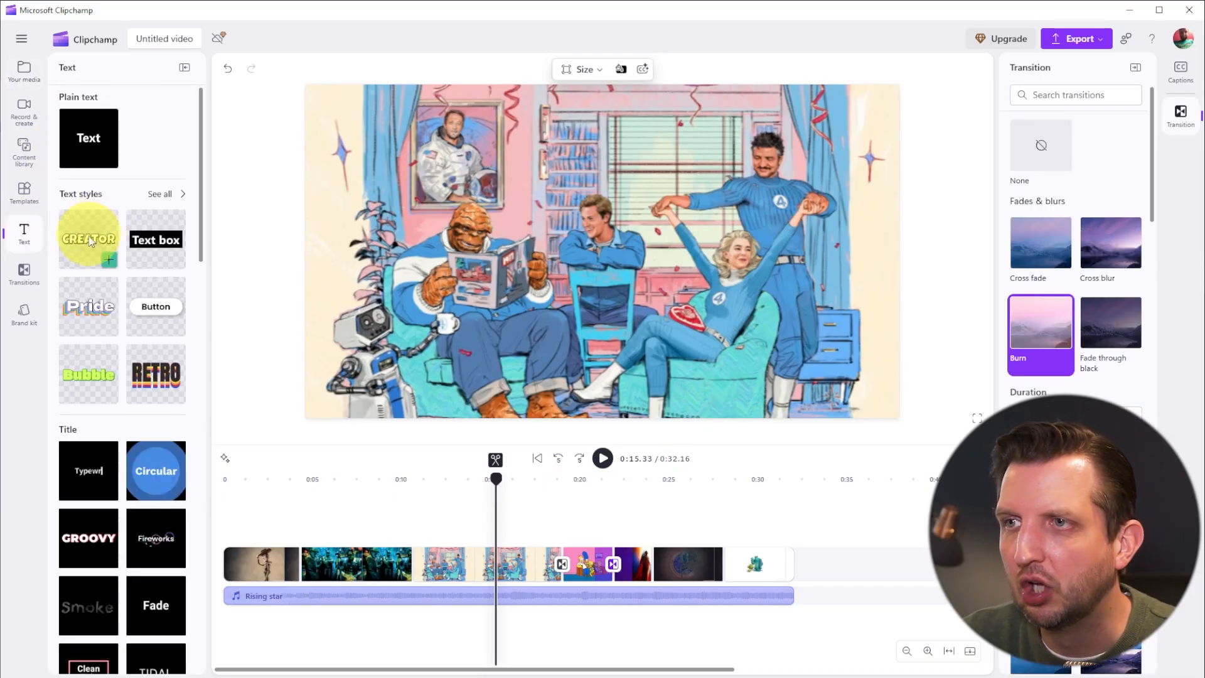
{"action": "left_click", "coordinate": [88, 237]}
{"action": "type", "text": "OUR VACAT"}
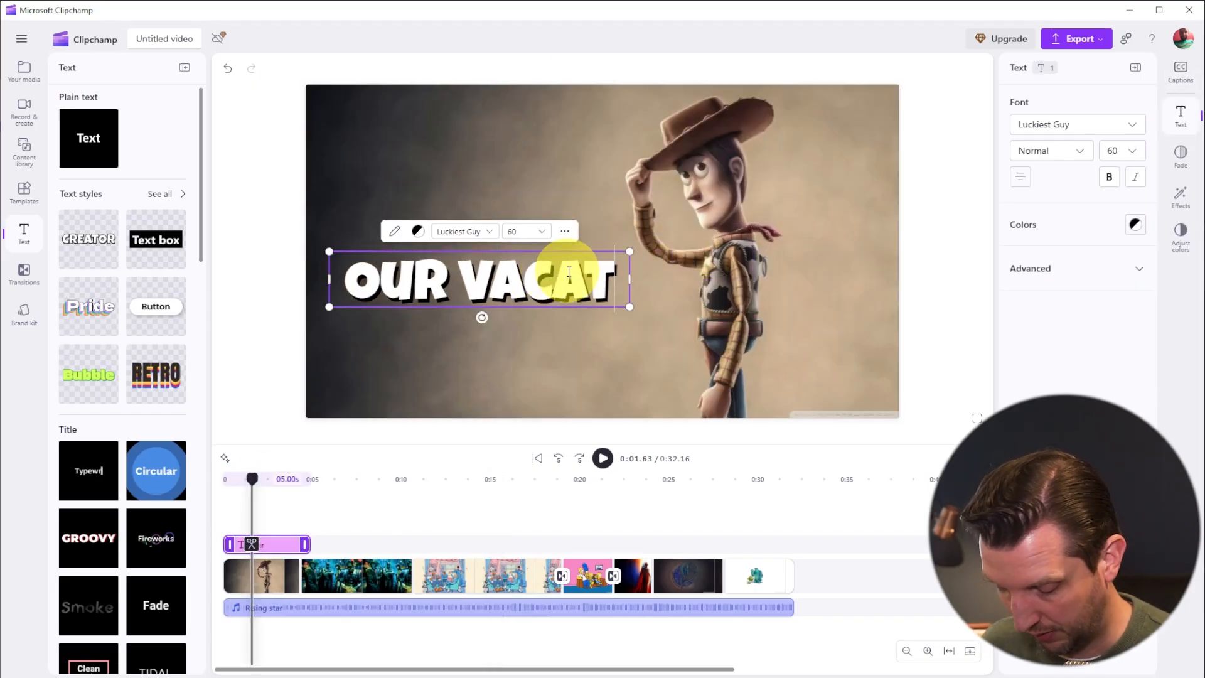
{"action": "left_click", "coordinate": [1181, 195]}
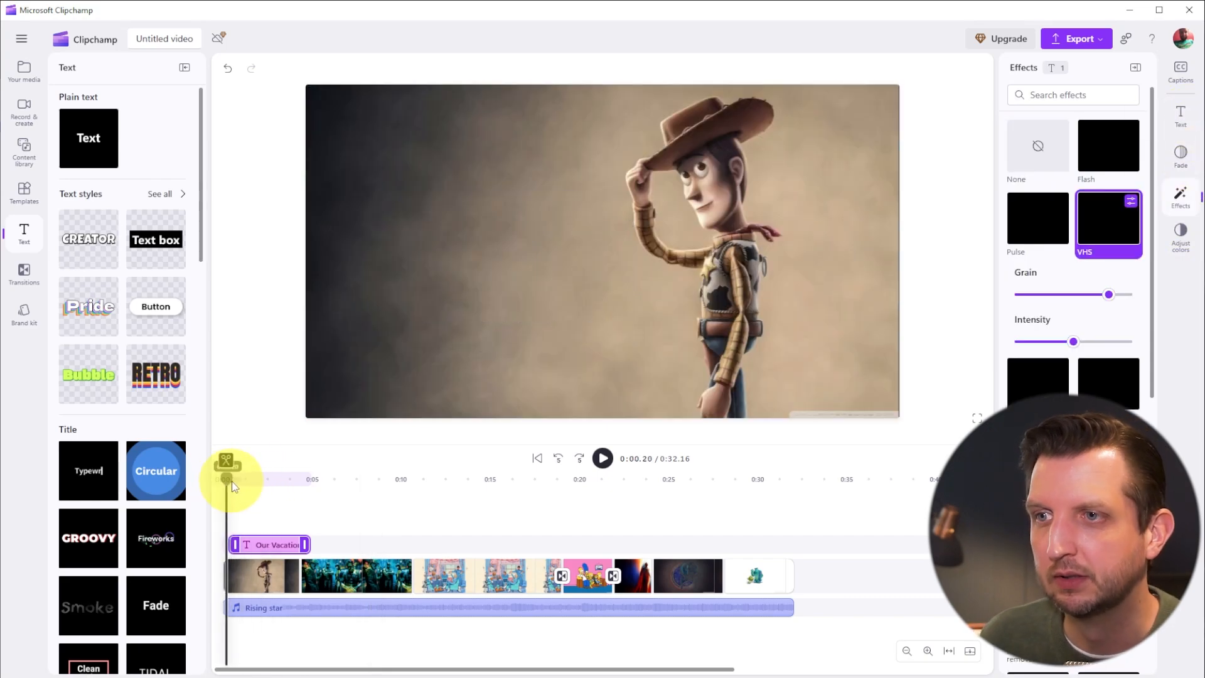
{"action": "left_click", "coordinate": [602, 459]}
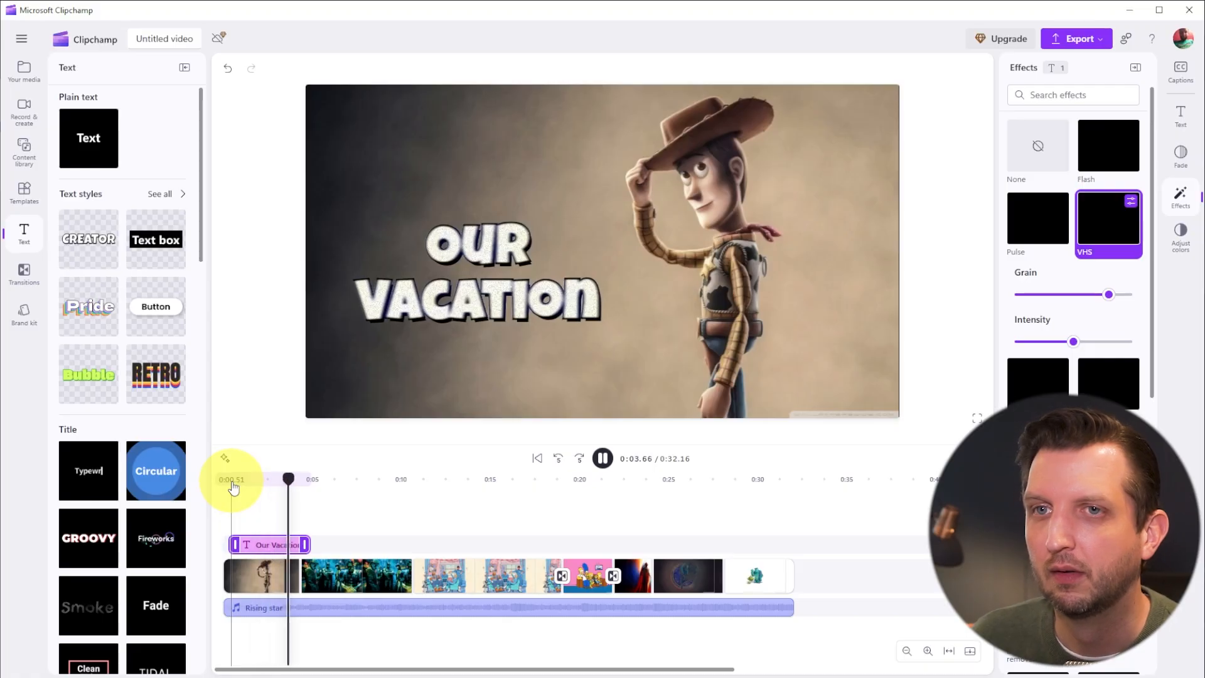
{"action": "left_click", "coordinate": [24, 273]}
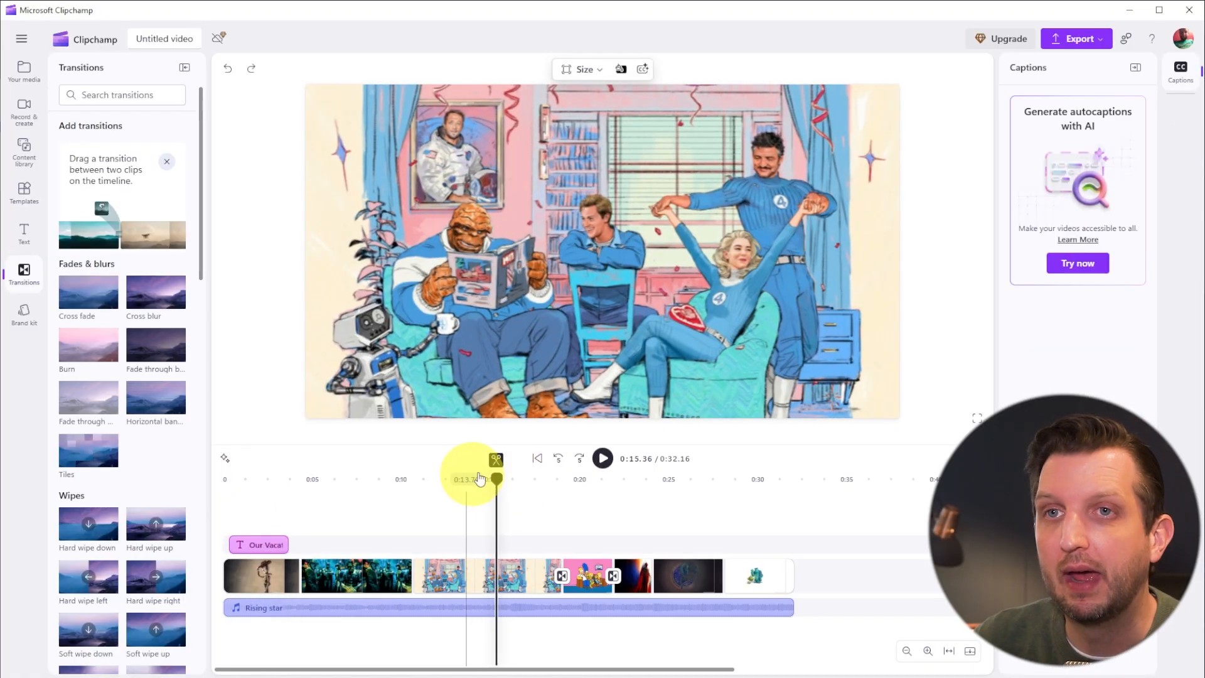
Step: Export the video as an MP4 named Photos, cancelling the Save As dialog
{"action": "left_click", "coordinate": [1076, 39]}
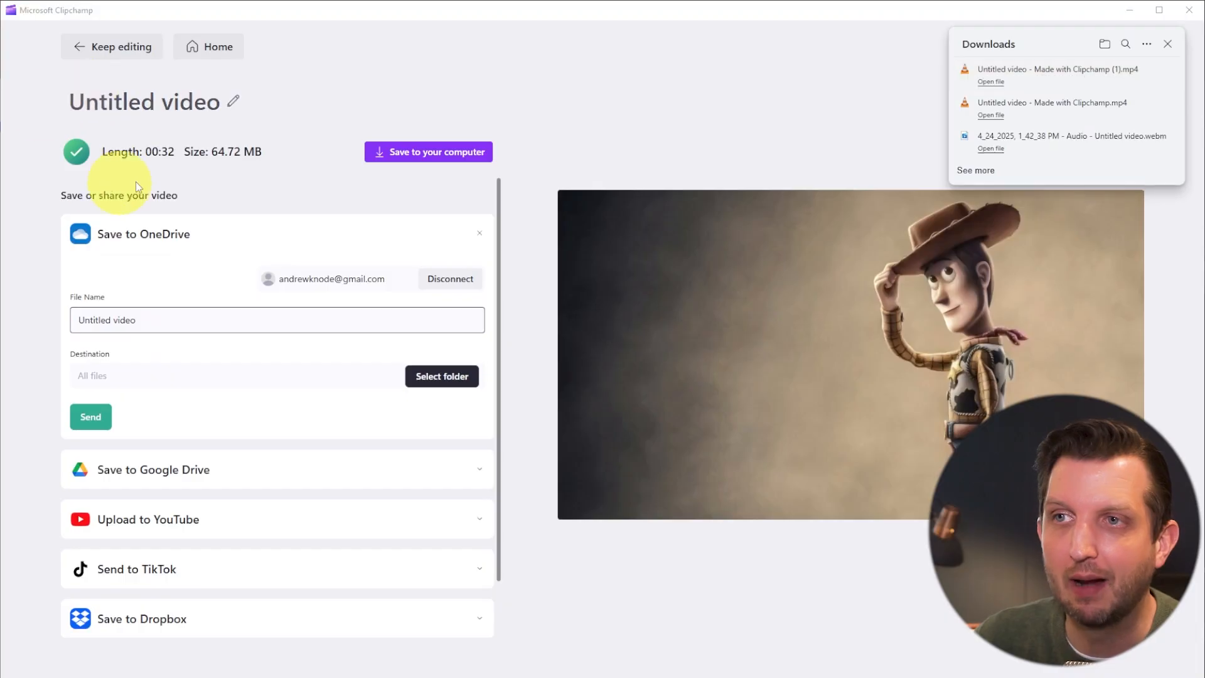
{"action": "mouse_move", "coordinate": [245, 111]}
{"action": "type", "text": "Photos"}
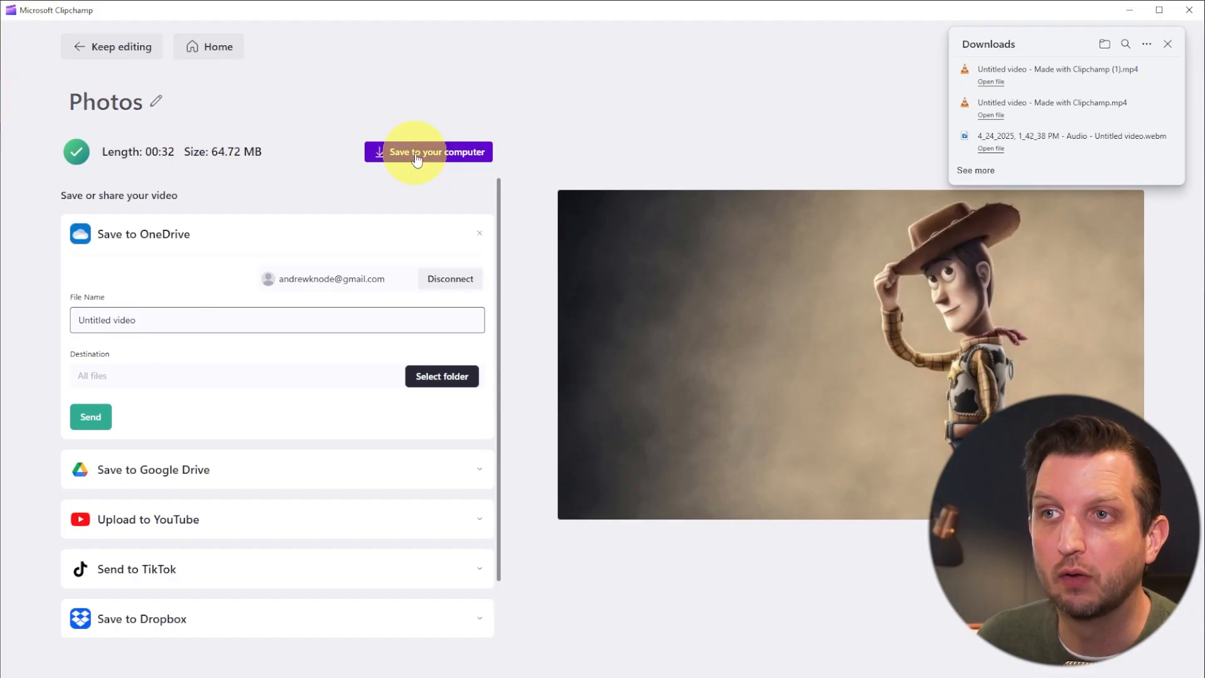
{"action": "left_click", "coordinate": [427, 152]}
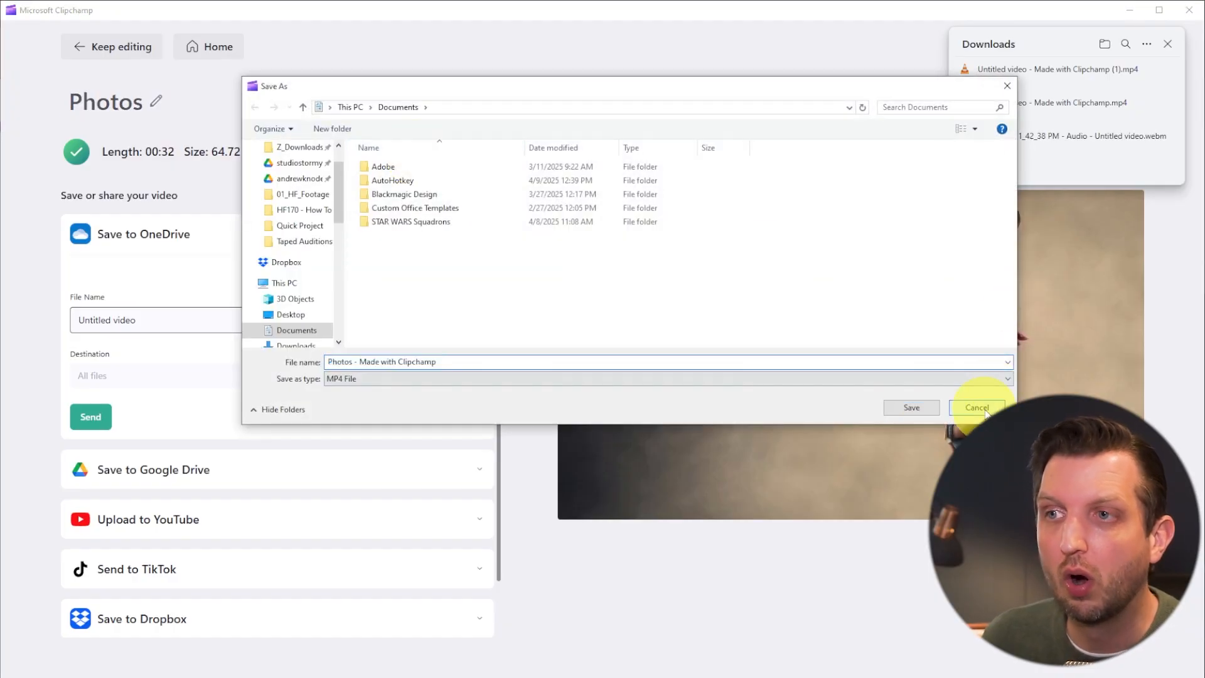
{"action": "left_click", "coordinate": [975, 406]}
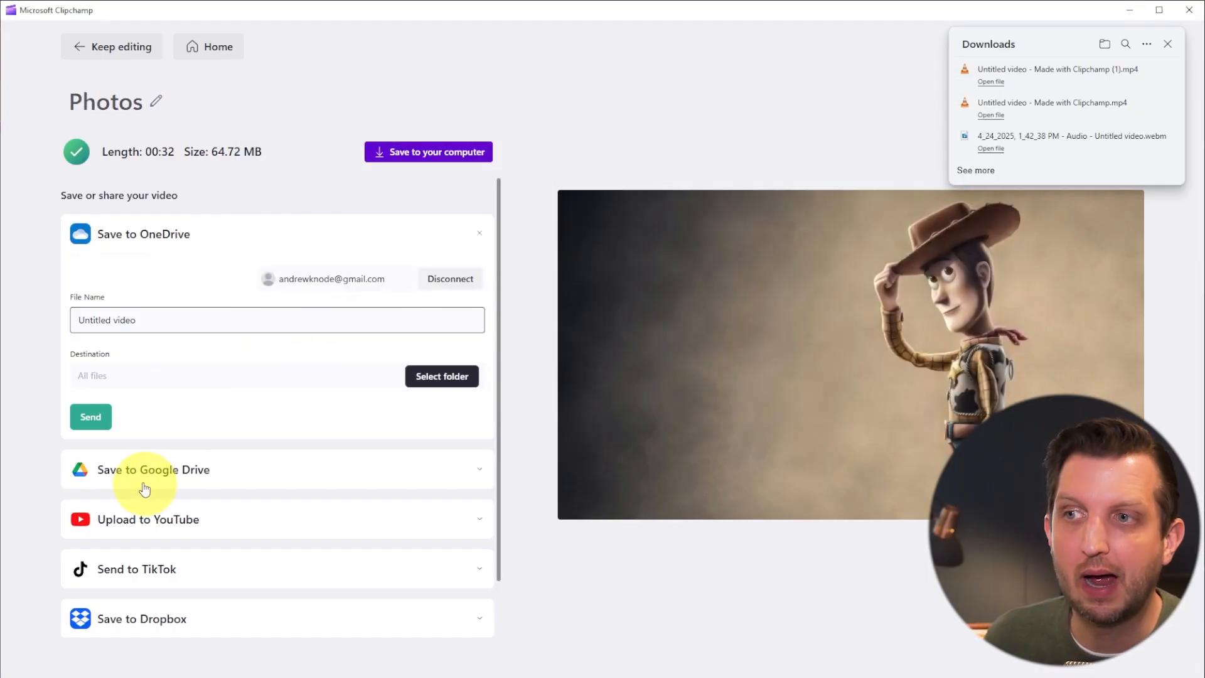
{"action": "mouse_move", "coordinate": [123, 528]}
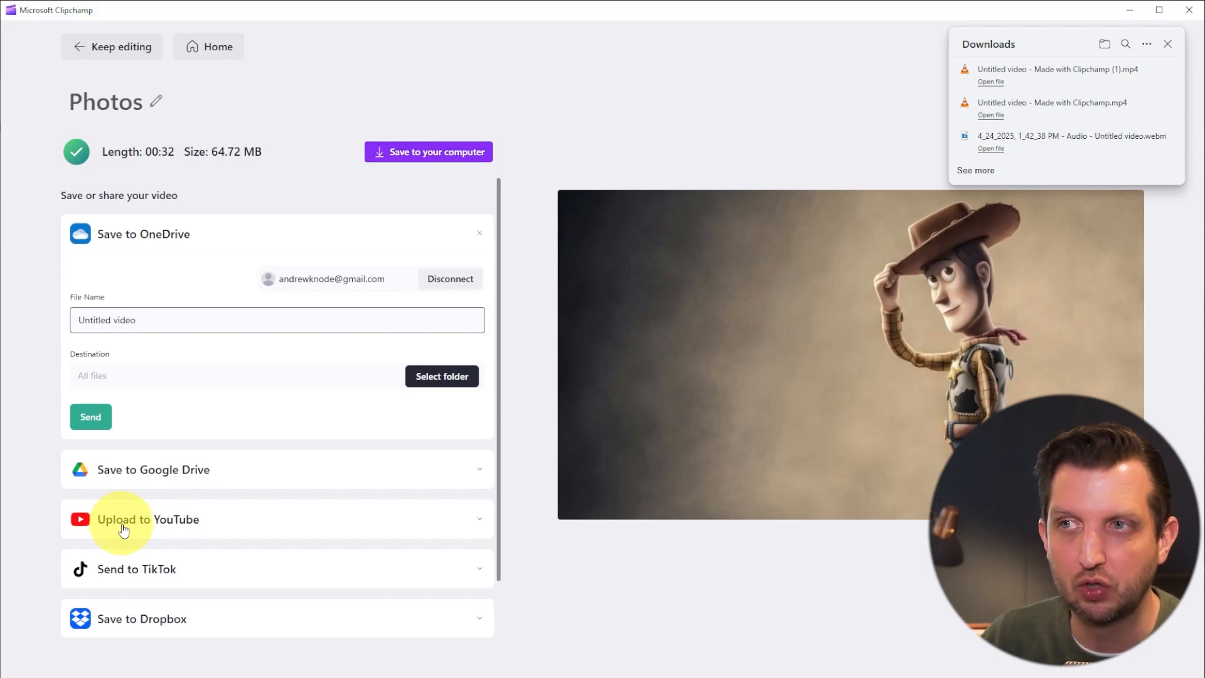
Step: Reopen and cancel the save dialog again, then return to editing the project
{"action": "left_click", "coordinate": [428, 152]}
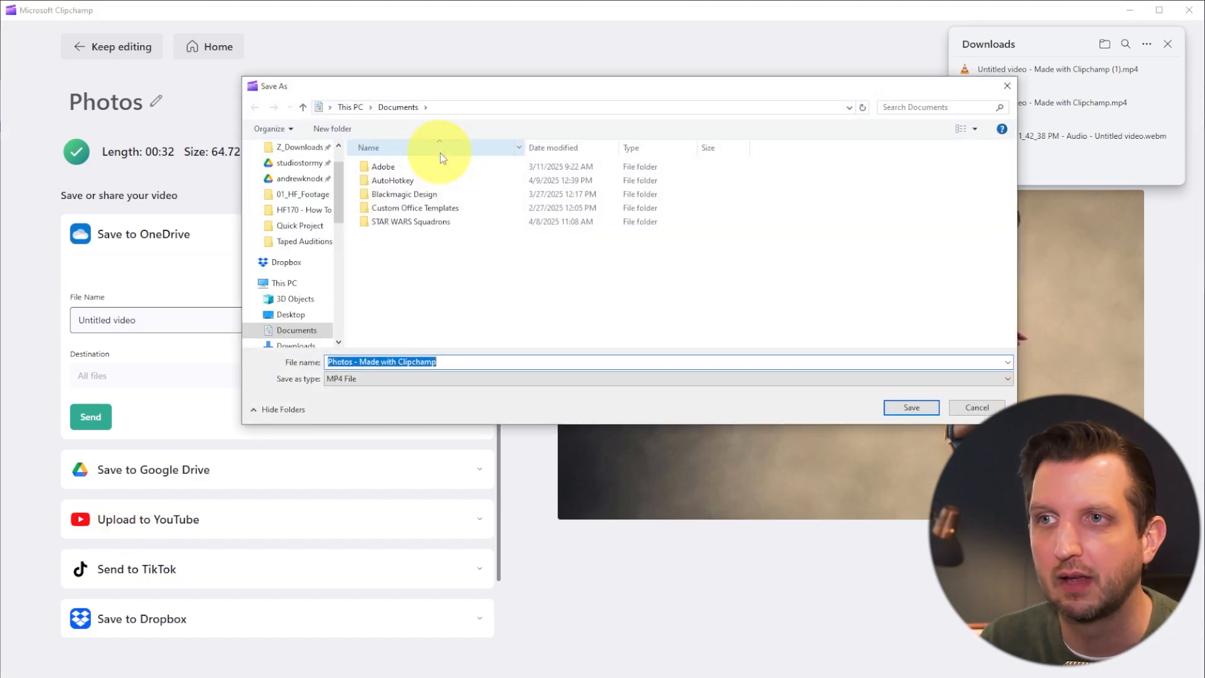
{"action": "left_click", "coordinate": [910, 407]}
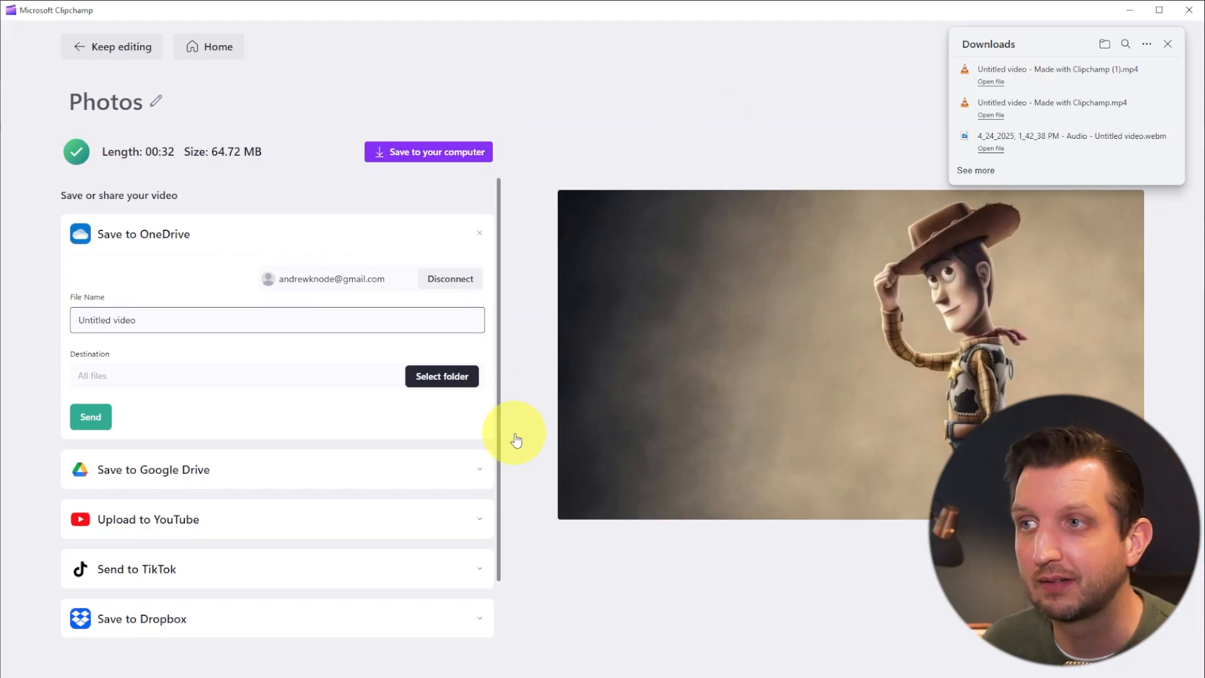
{"action": "left_click", "coordinate": [112, 46]}
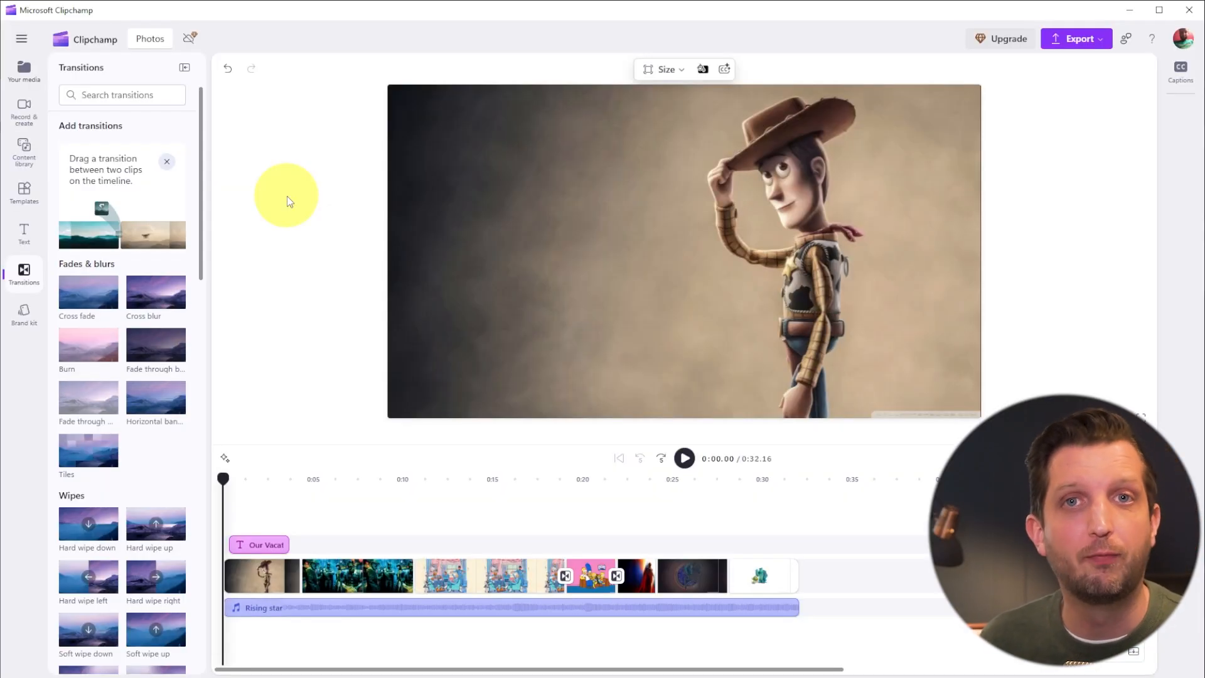